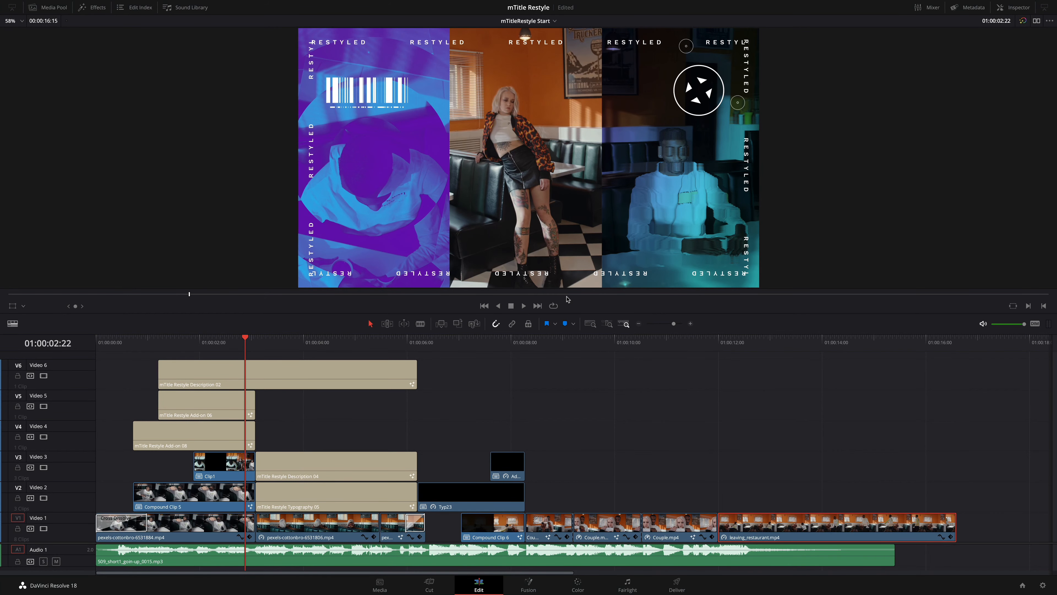
pyautogui.moveTo(451, 308)
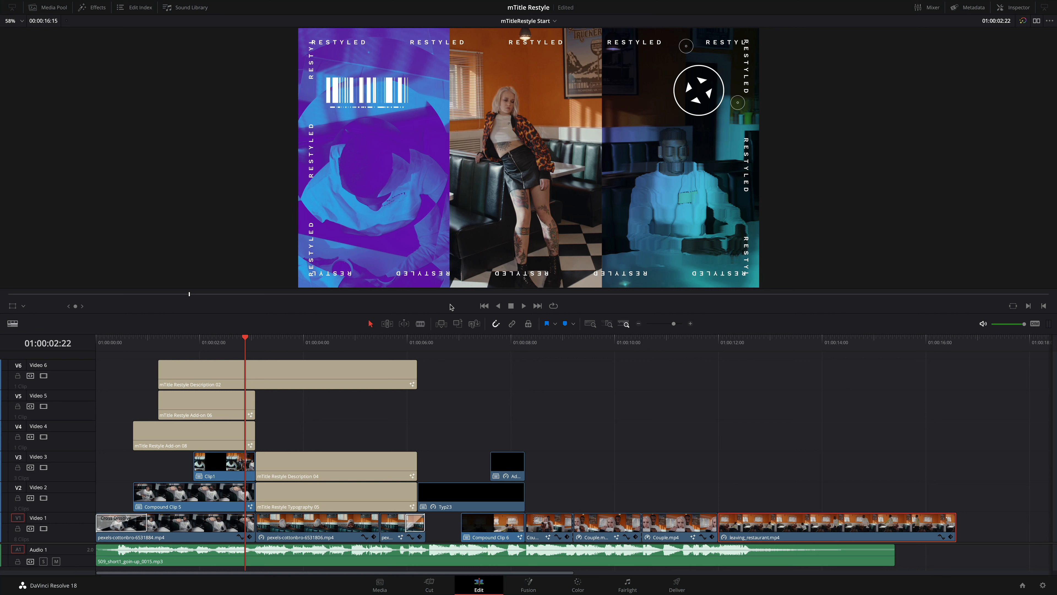
pyautogui.moveTo(437, 307)
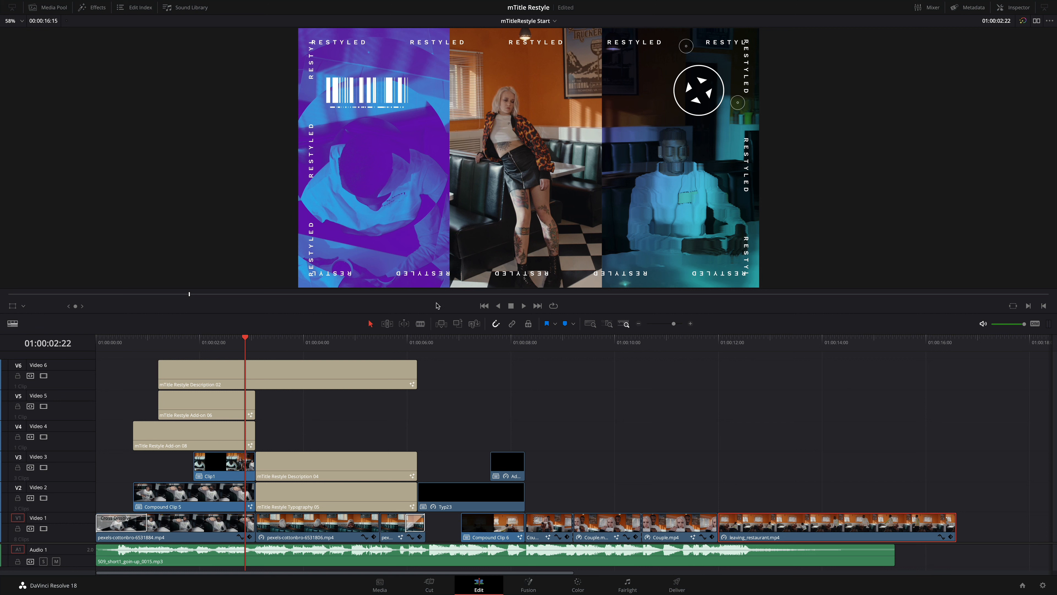
pyautogui.moveTo(330, 307)
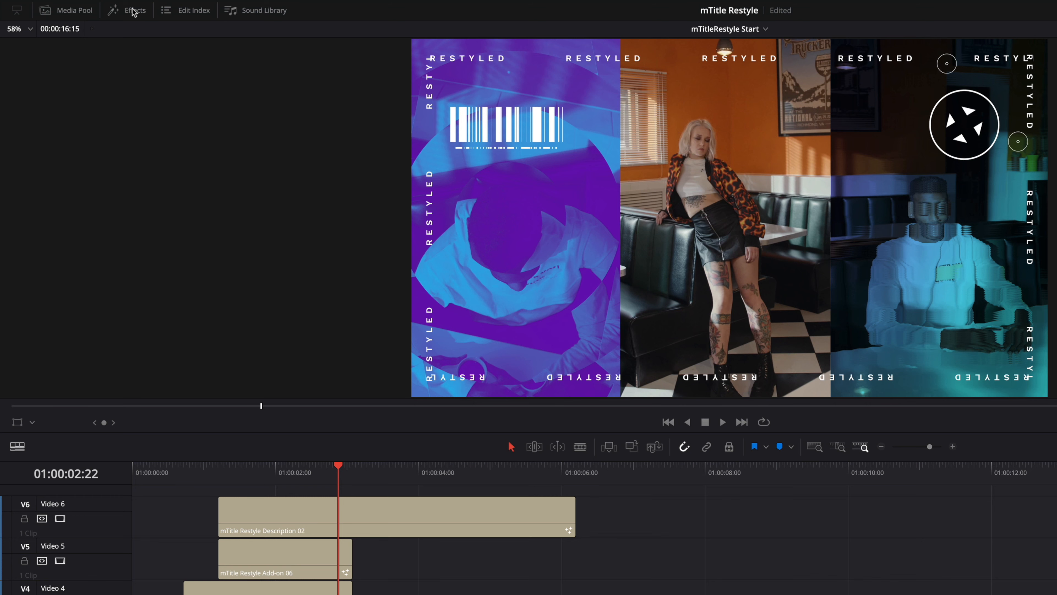
# - Browse the mTitle Restyle title groups: add-ons, descriptions and typography in the Effects library
pyautogui.click(135, 10)
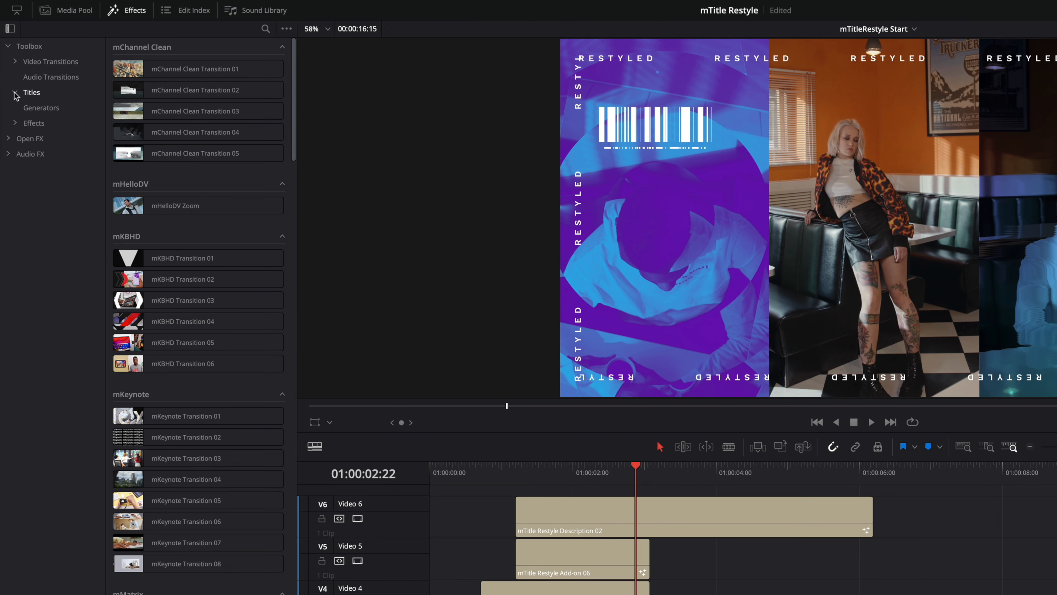
pyautogui.click(16, 93)
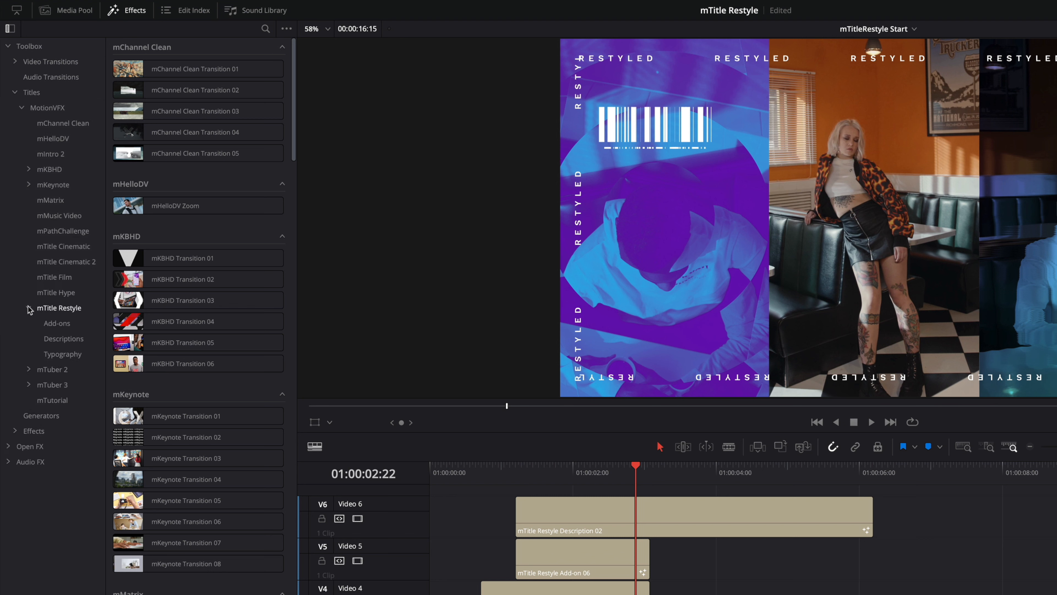
pyautogui.click(60, 307)
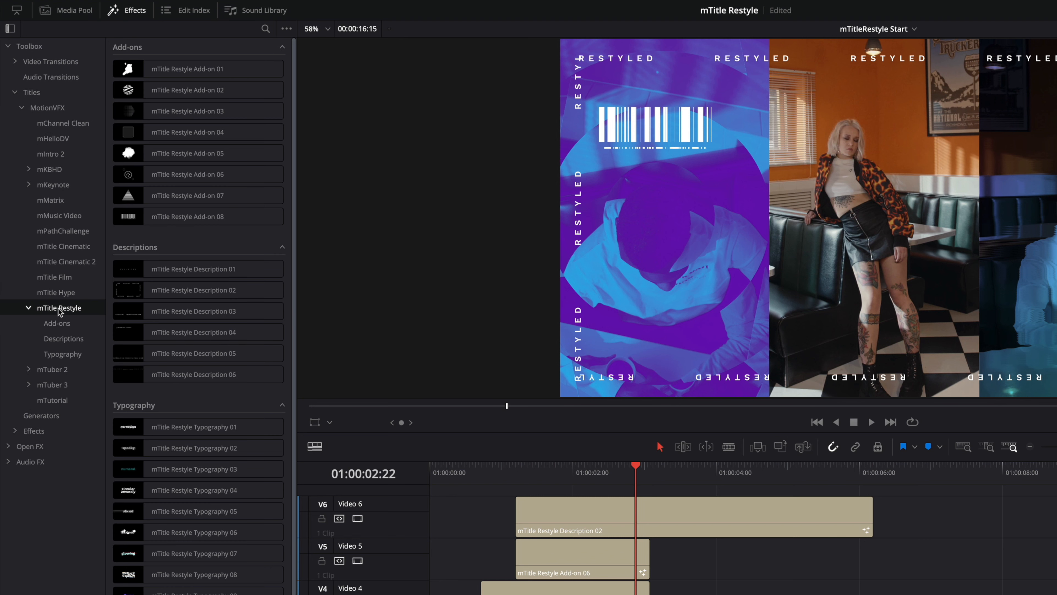
pyautogui.click(57, 323)
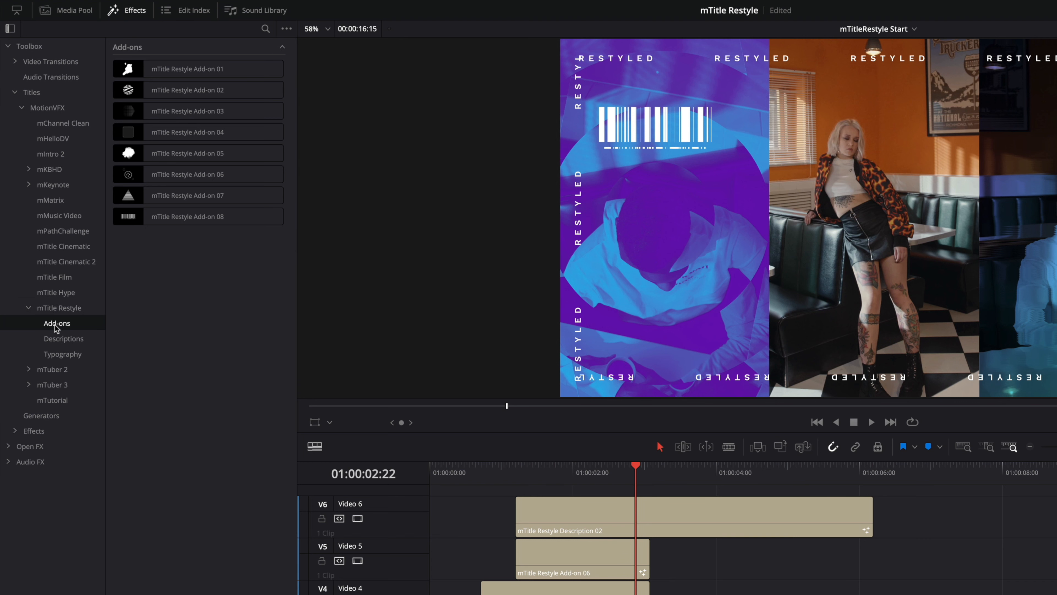
pyautogui.click(64, 339)
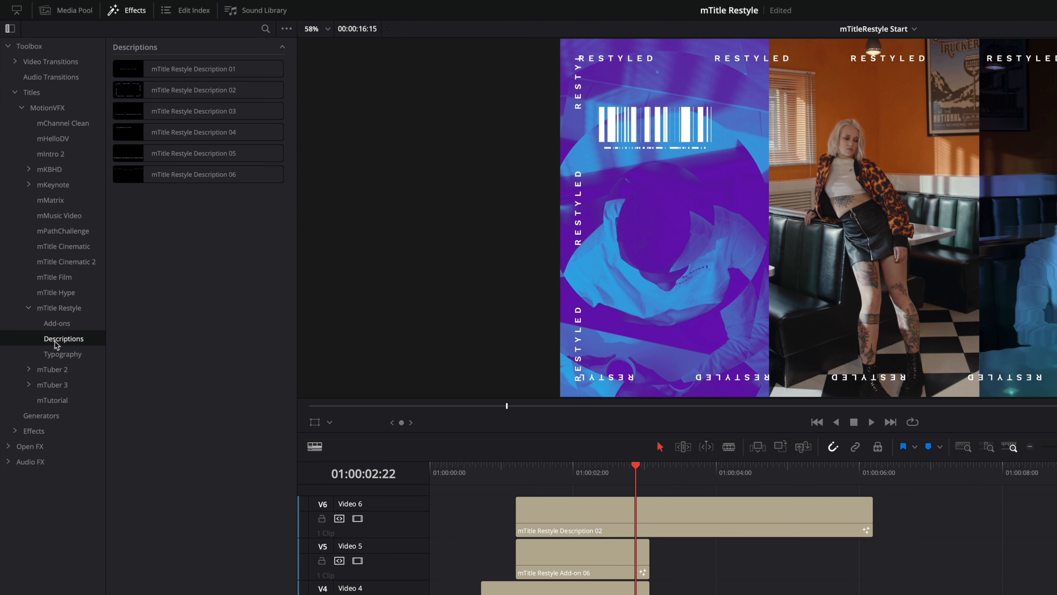
pyautogui.click(63, 354)
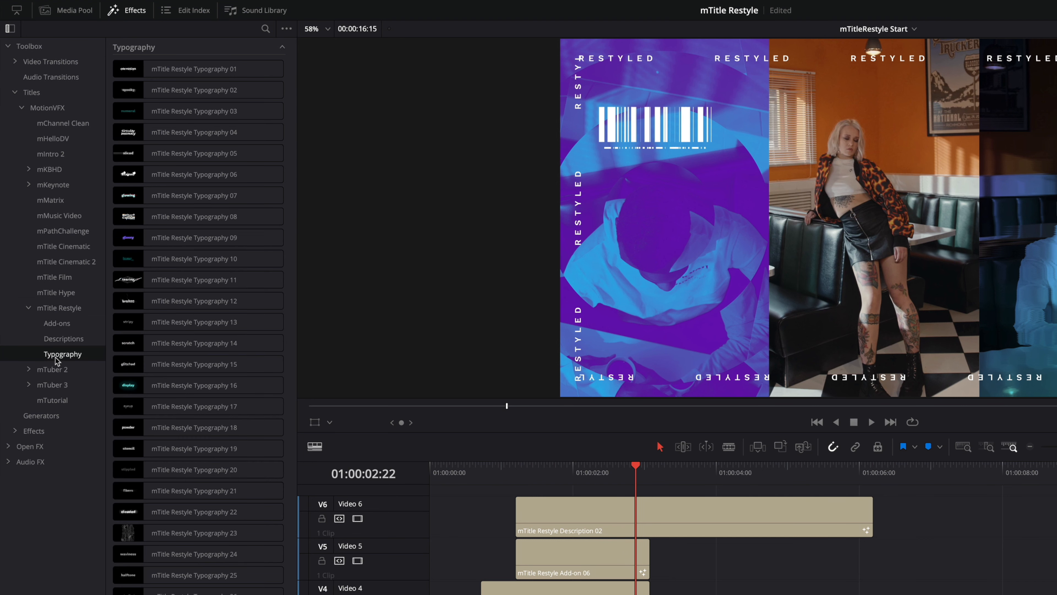
pyautogui.moveTo(38, 409)
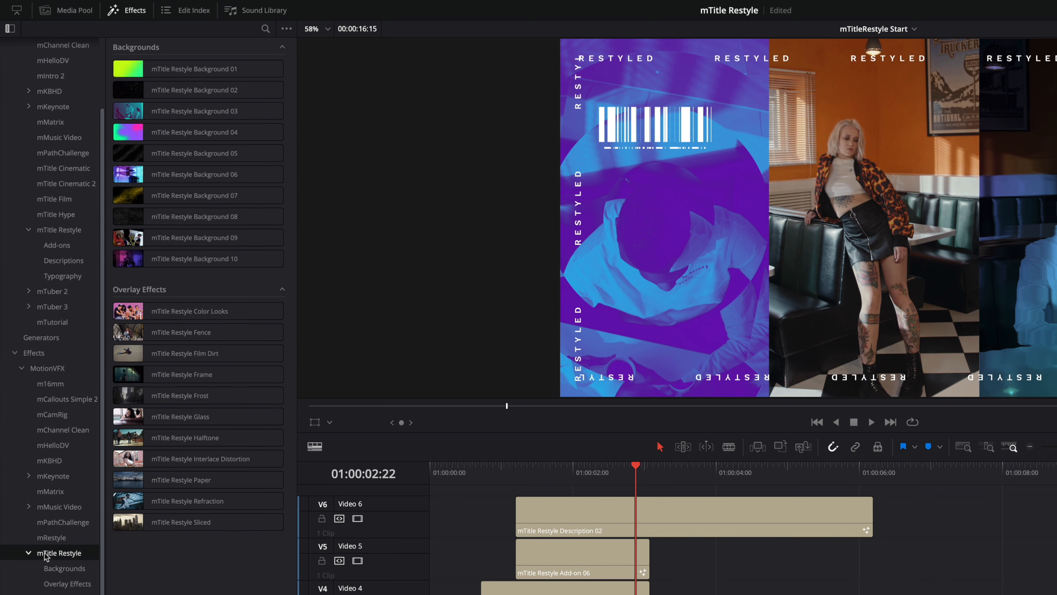
# - Browse the mTitle Restyle backgrounds and overlay effects, previewing Background 06 over the shot
pyautogui.click(64, 568)
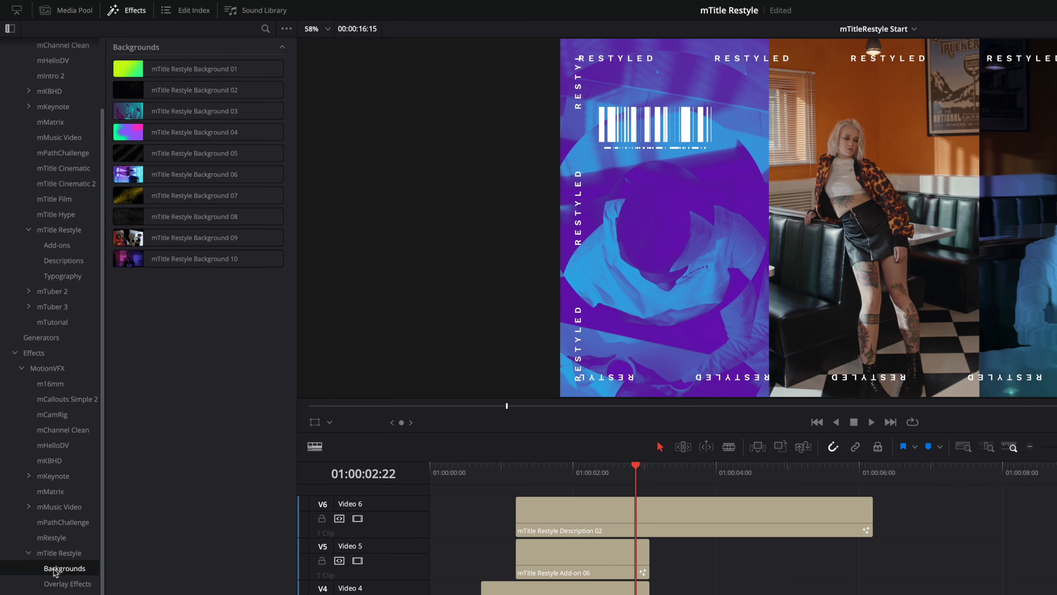
pyautogui.click(69, 583)
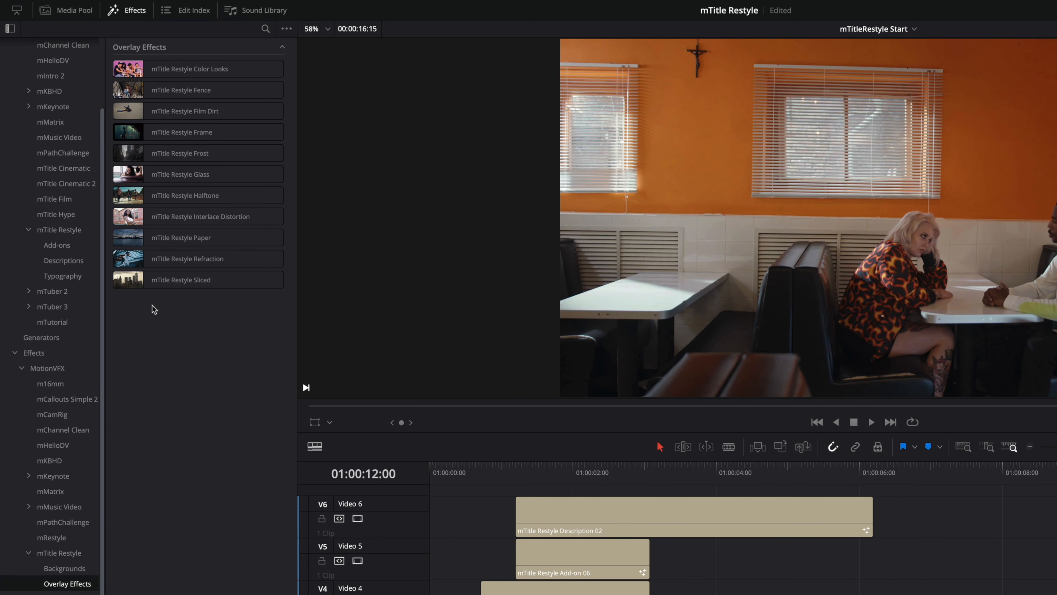
pyautogui.click(64, 568)
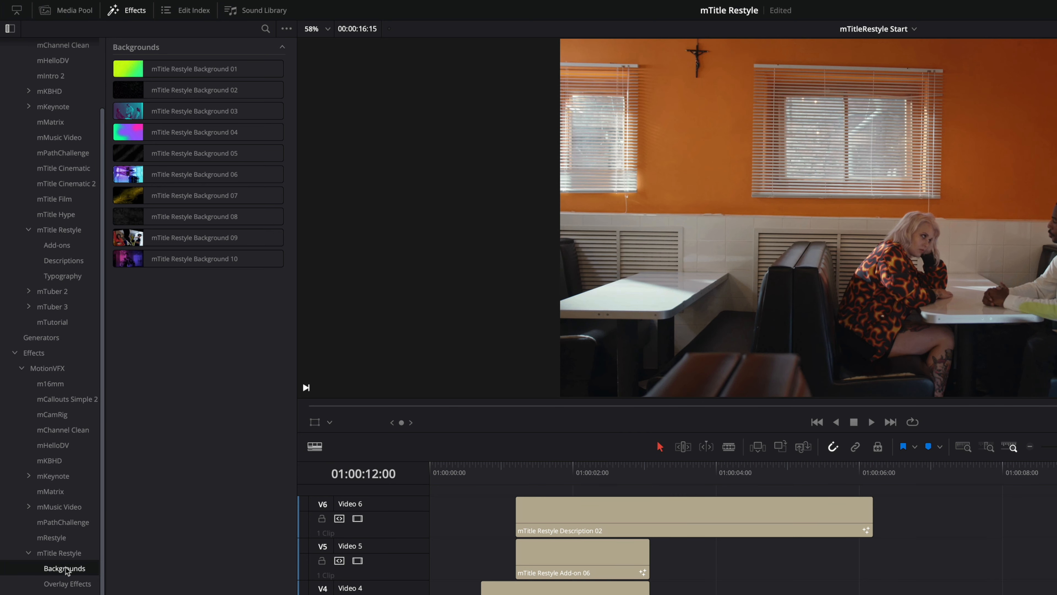
pyautogui.click(195, 174)
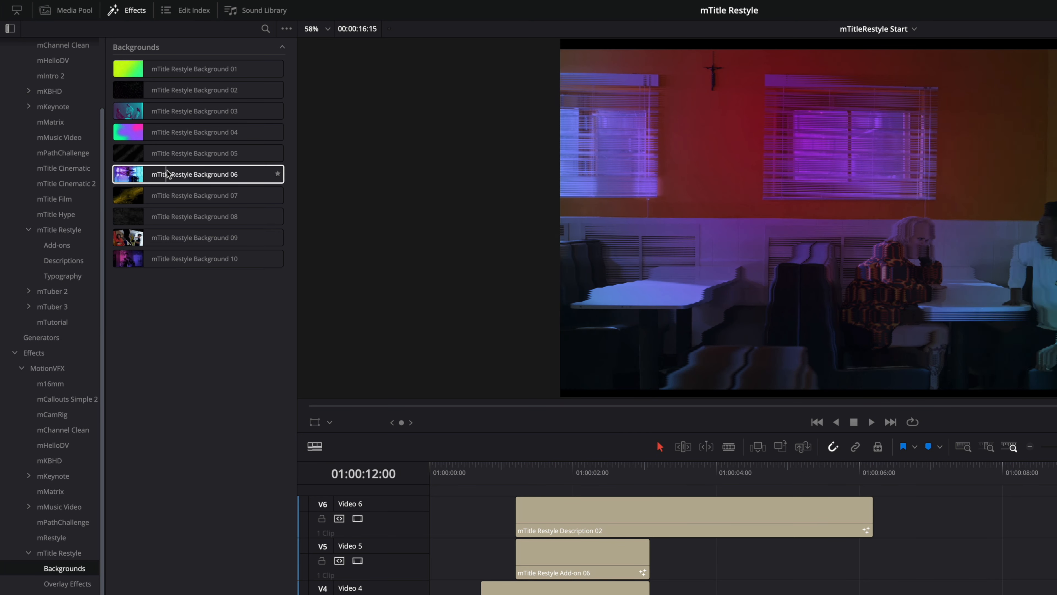
pyautogui.click(198, 238)
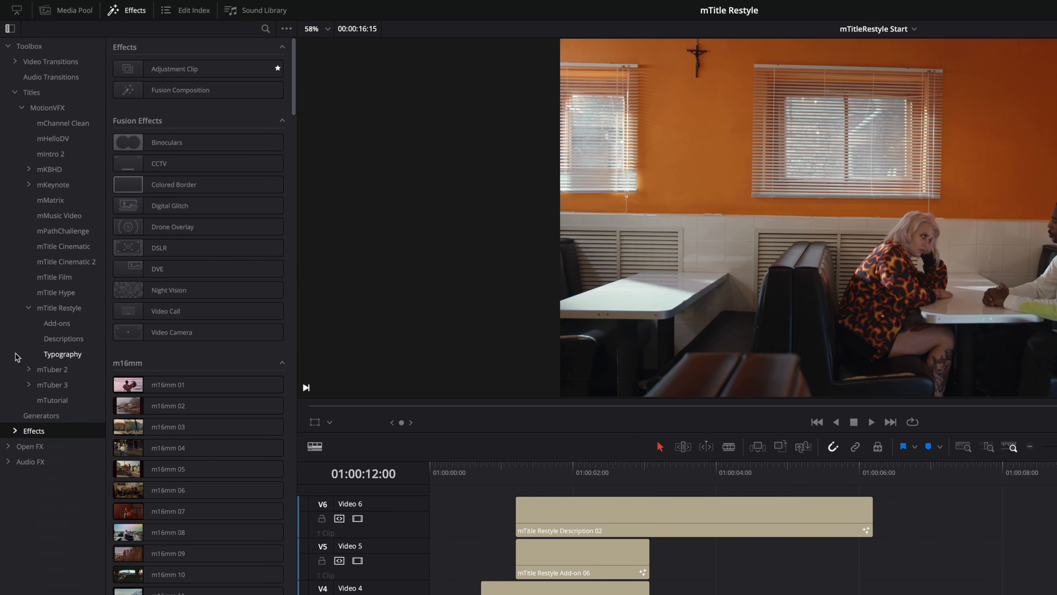
# - Search the Effects library for 'mTitle Restyle' to list all its groups together
pyautogui.click(29, 46)
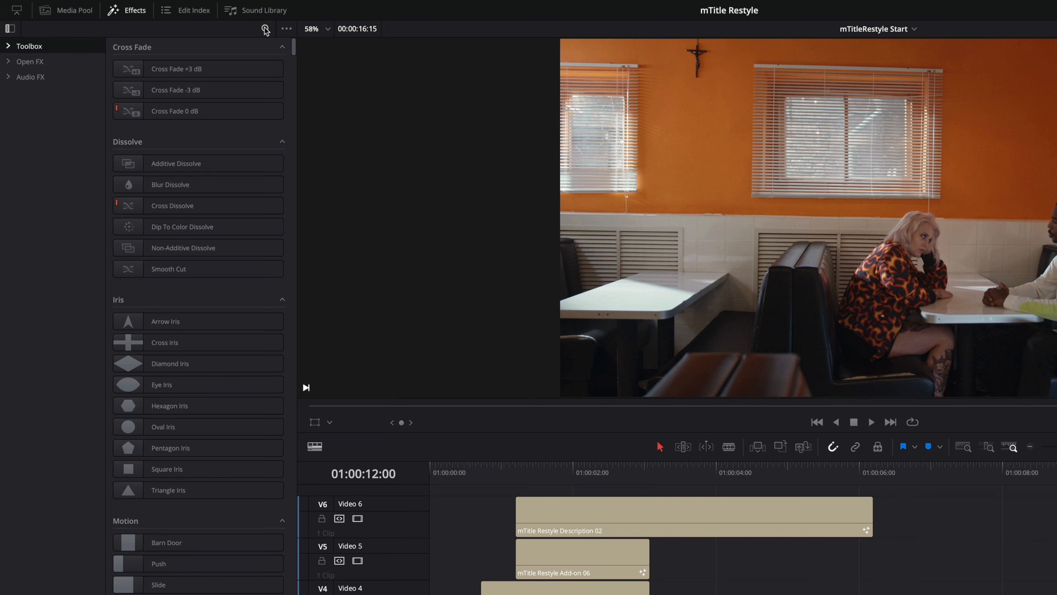
pyautogui.write('mTitle Restyle')
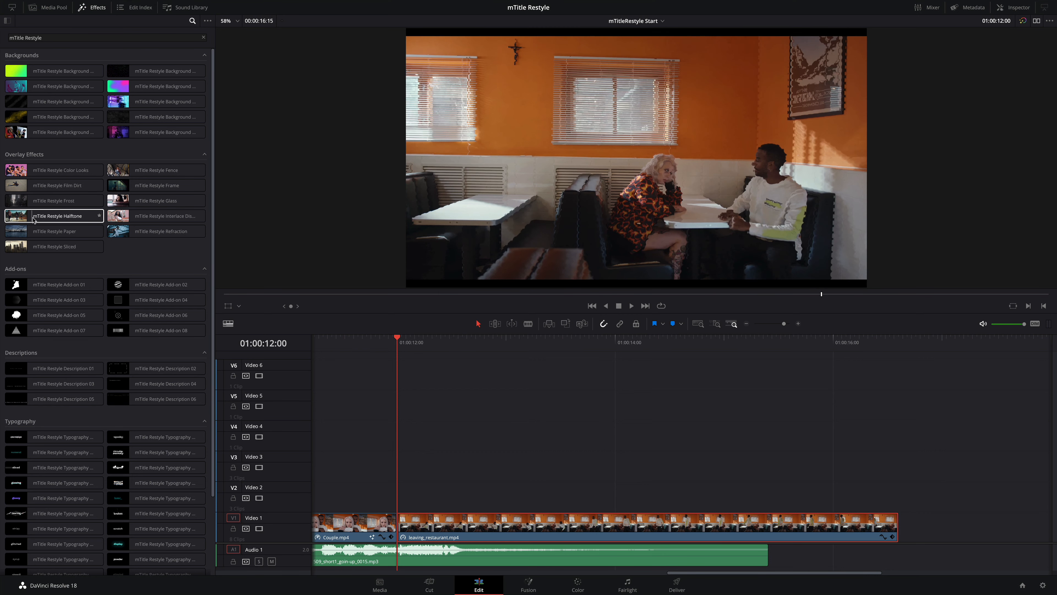
# - Drag the mTitle Restyle Color Looks overlay onto the leaving_restaurant clip on Video 1
pyautogui.click(60, 169)
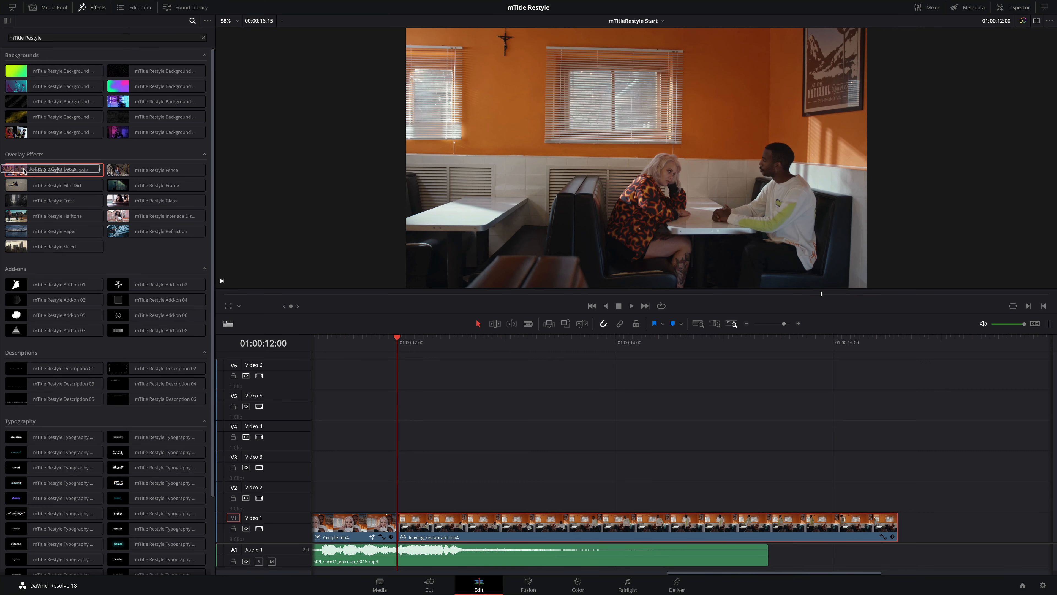
pyautogui.moveTo(54, 169); pyautogui.dragTo(553, 522)
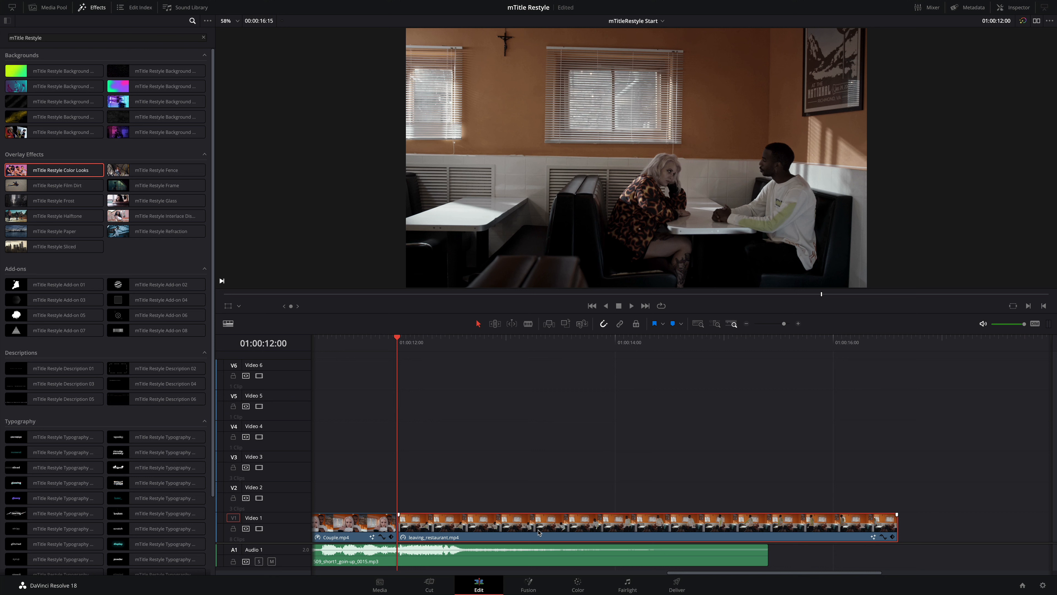
pyautogui.moveTo(547, 522)
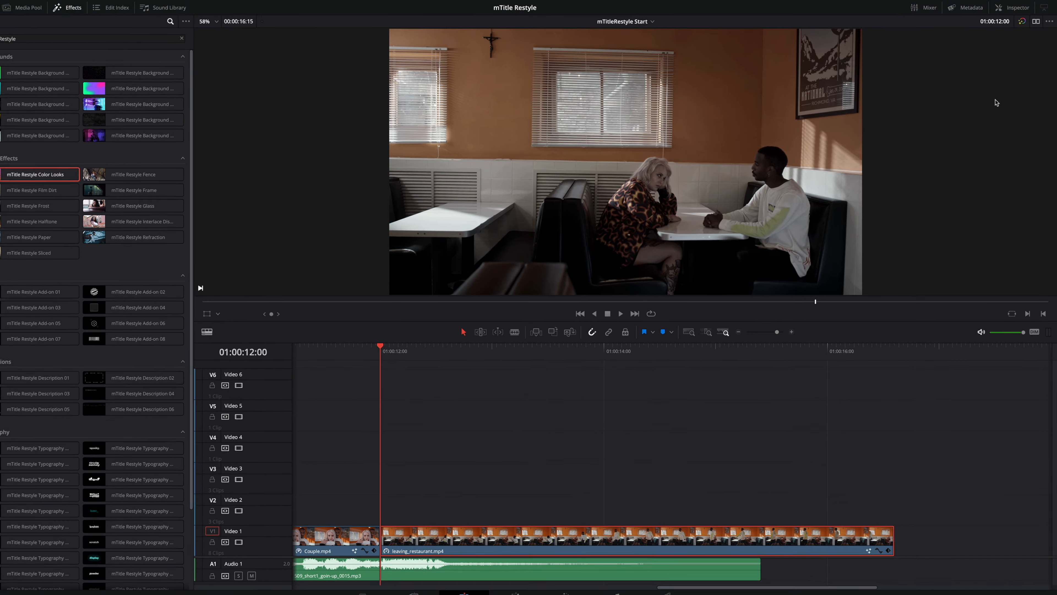
# - In the clip's Effects inspector, disable animations and try the Chrome and Noir colour presets
pyautogui.click(1011, 8)
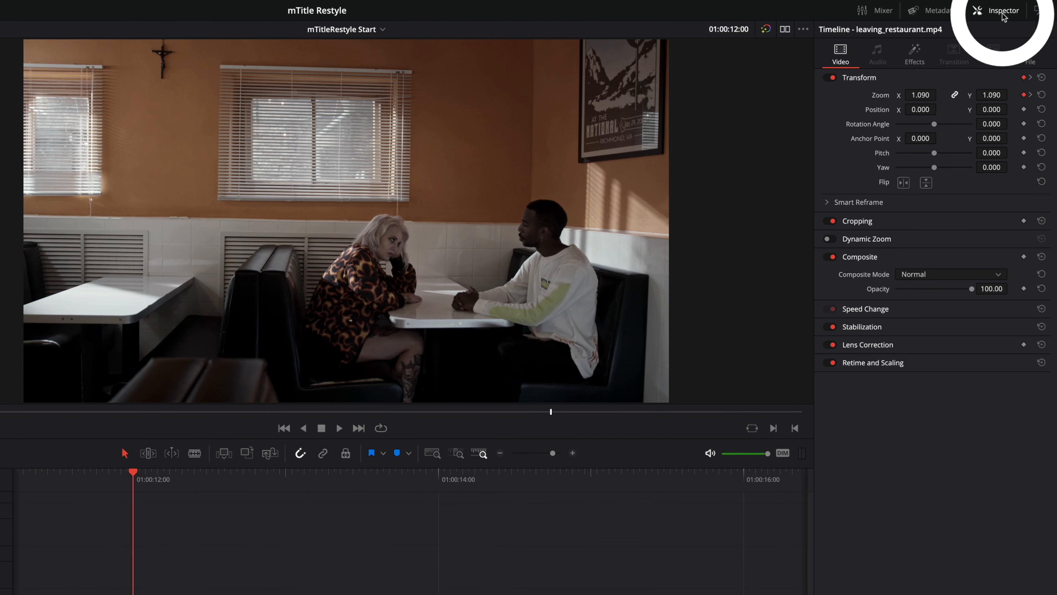
pyautogui.click(914, 54)
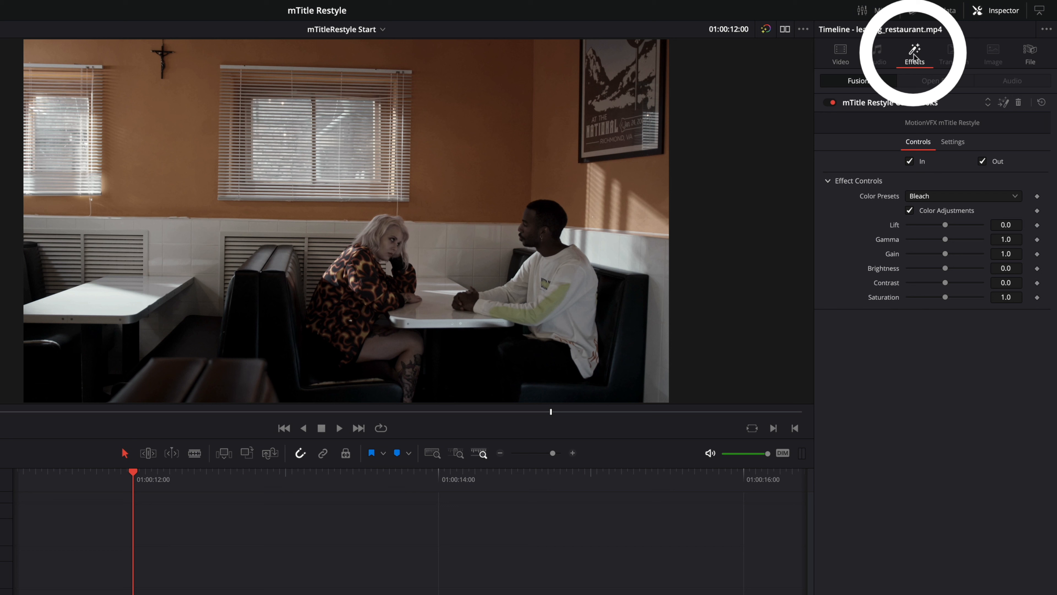
pyautogui.click(910, 161)
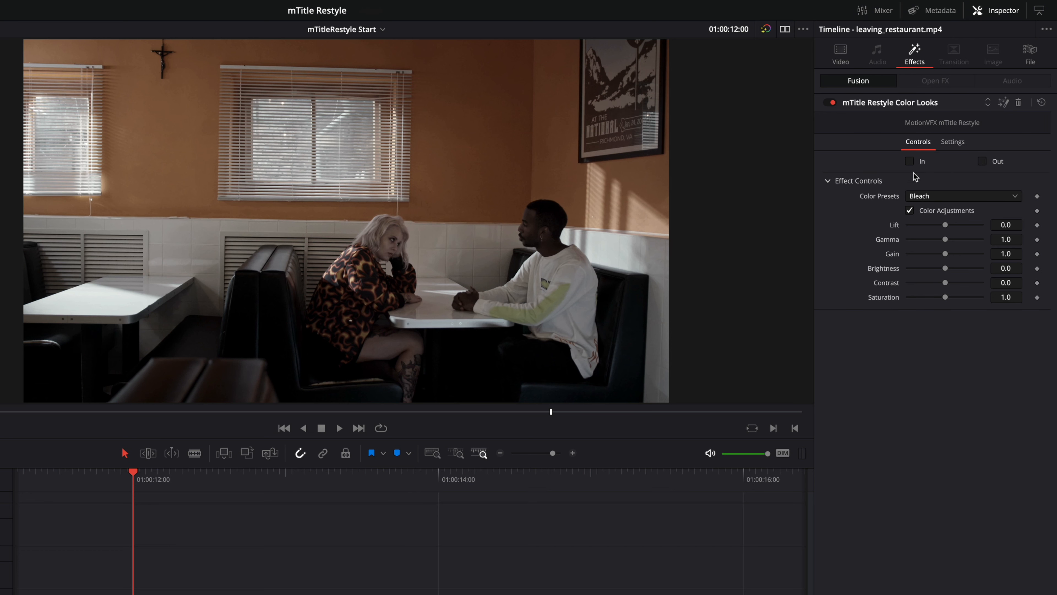
pyautogui.click(962, 195)
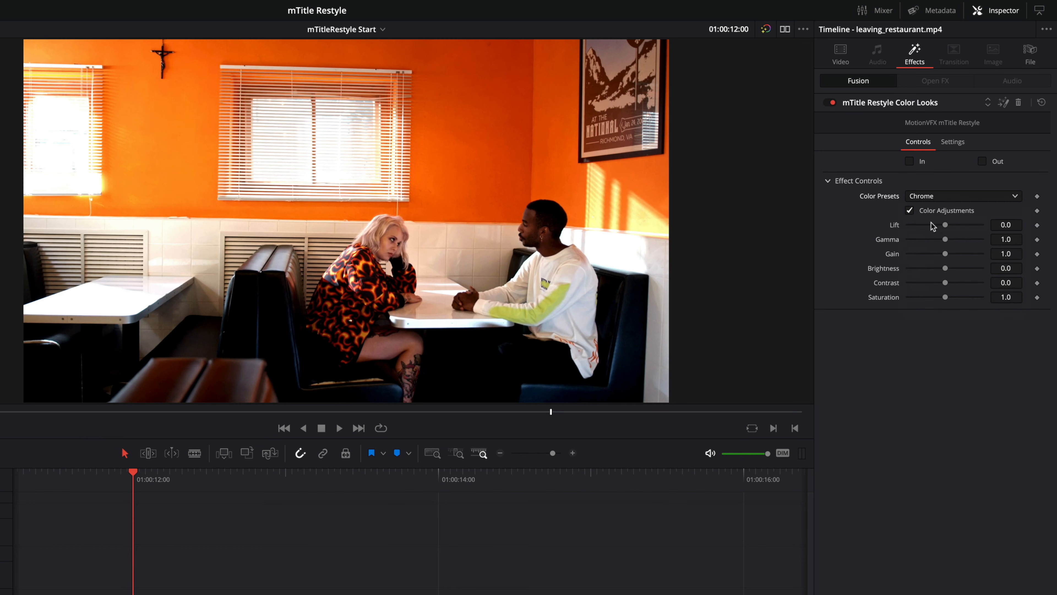
pyautogui.click(963, 196)
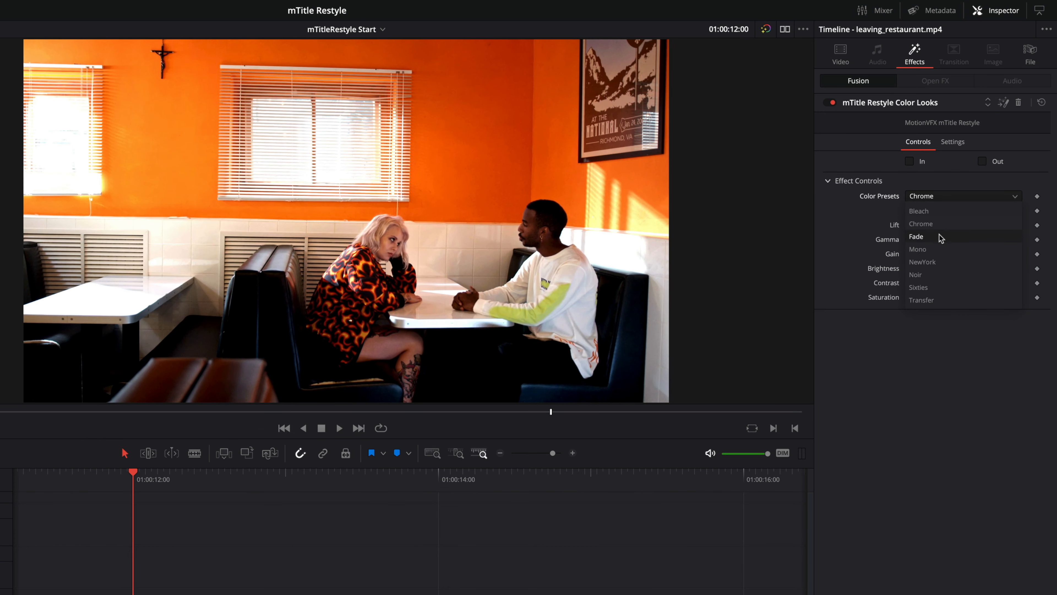
pyautogui.click(915, 275)
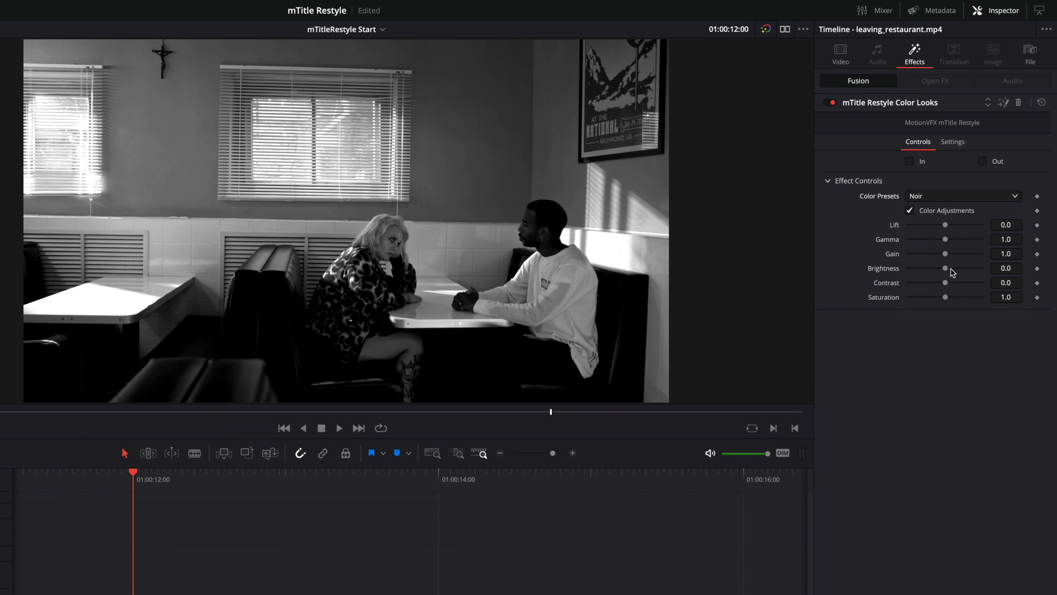
# - Settle on the Fade preset, nudging Gamma up and back to 1.0
pyautogui.click(963, 196)
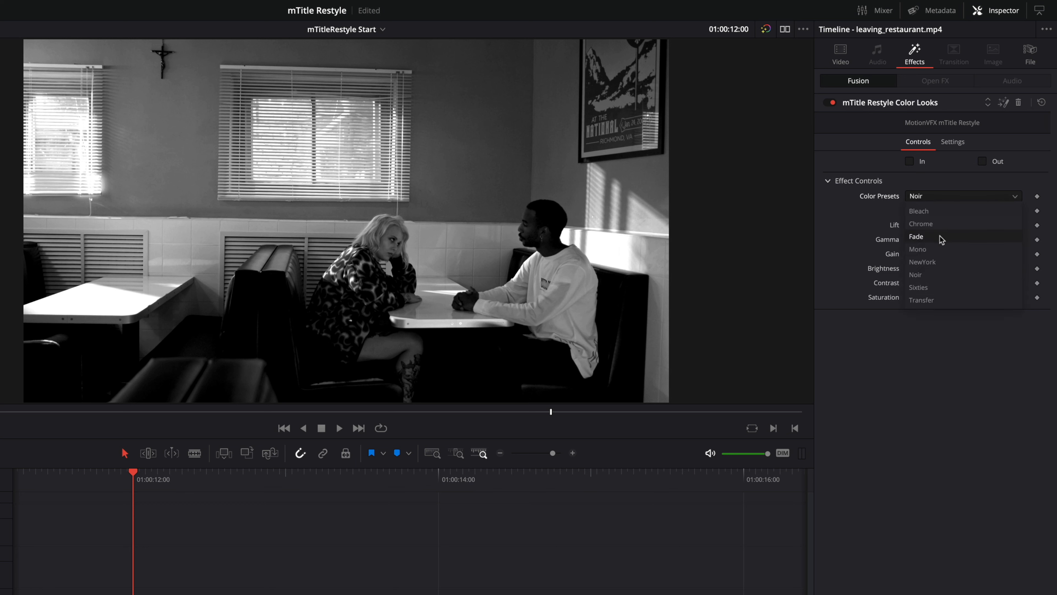
pyautogui.click(916, 237)
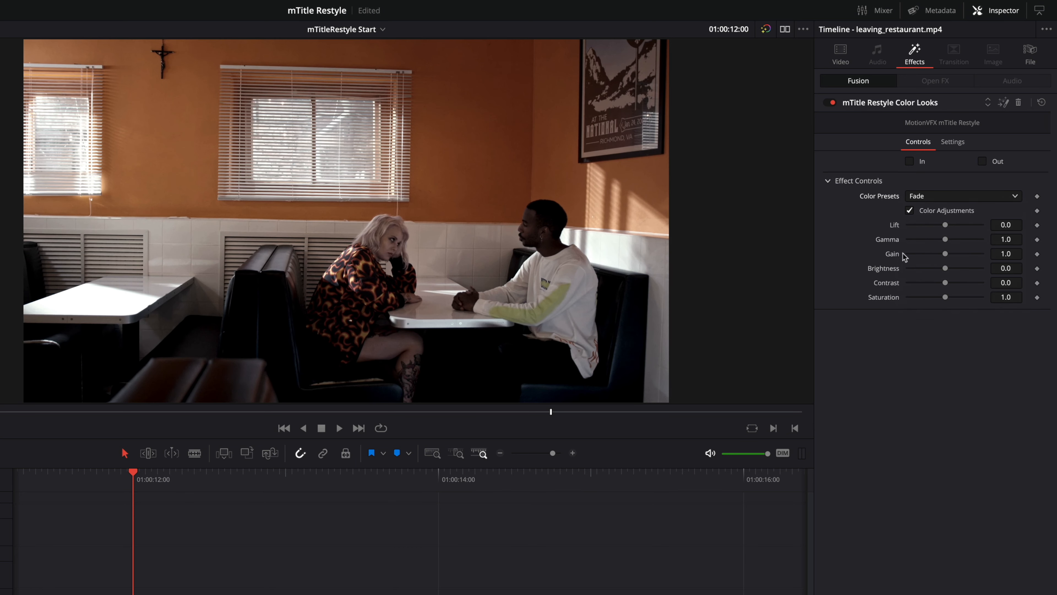
pyautogui.moveTo(947, 244); pyautogui.dragTo(962, 243)
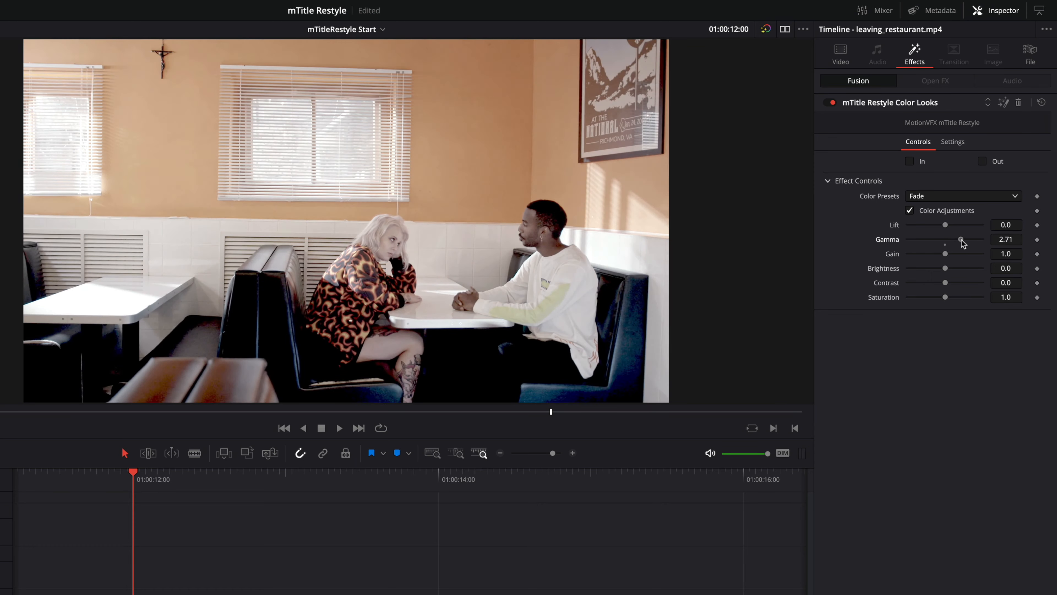
pyautogui.moveTo(963, 242); pyautogui.dragTo(946, 243)
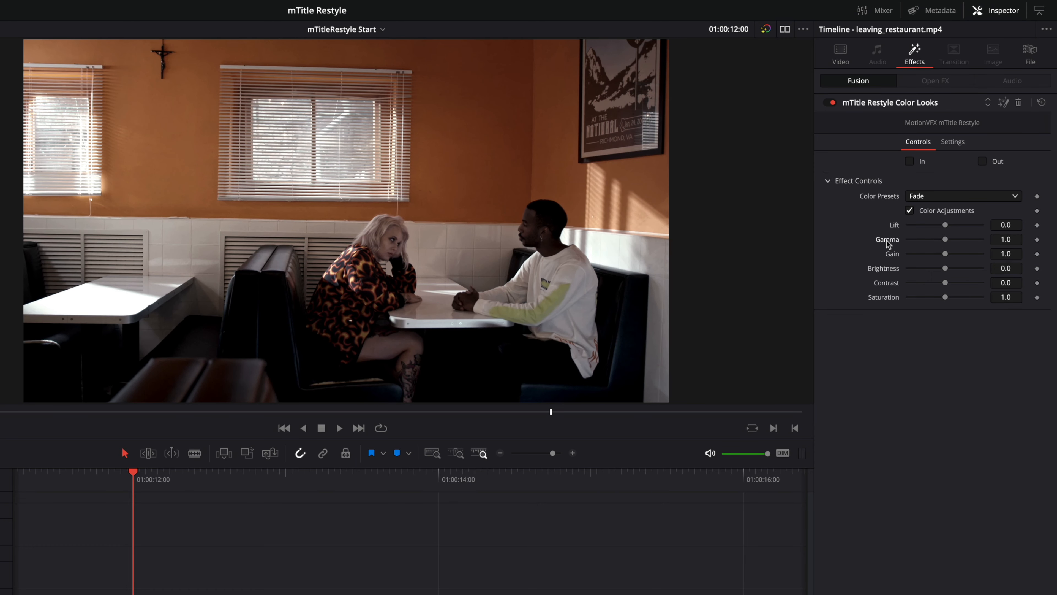
pyautogui.moveTo(859, 240)
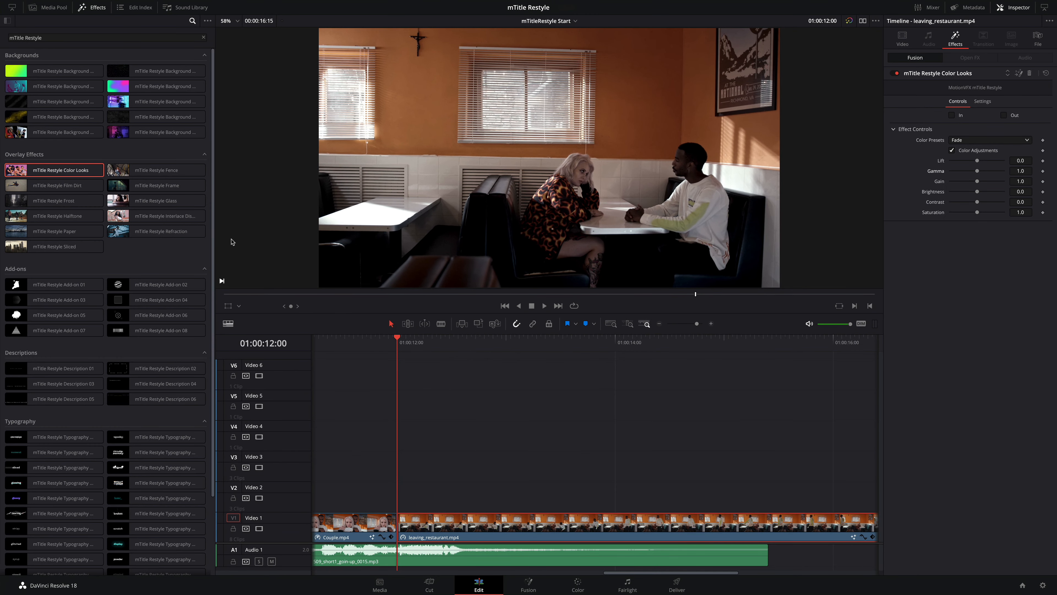
pyautogui.moveTo(222, 243)
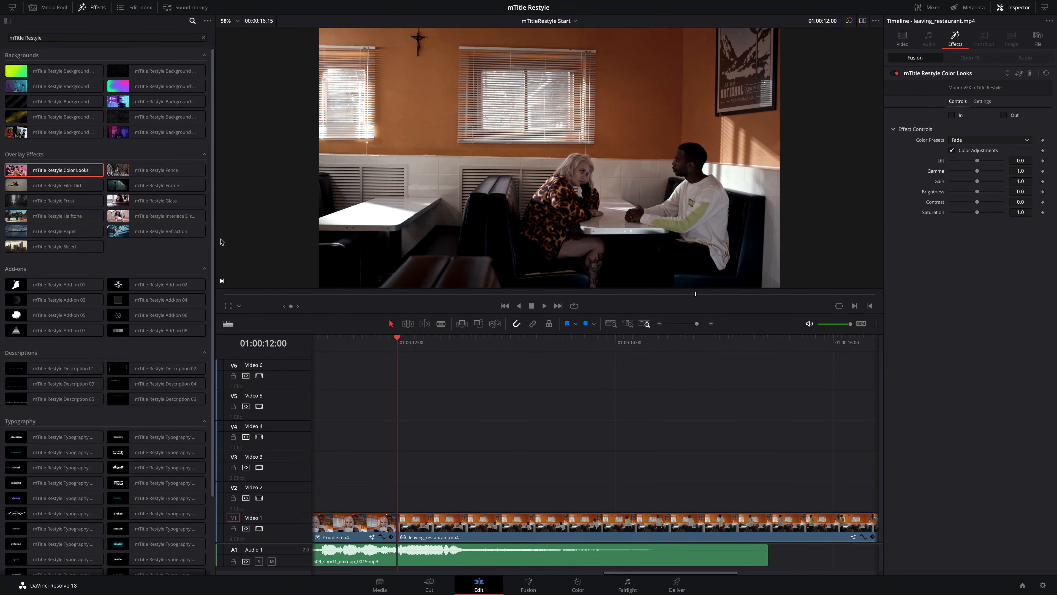
pyautogui.moveTo(222, 241)
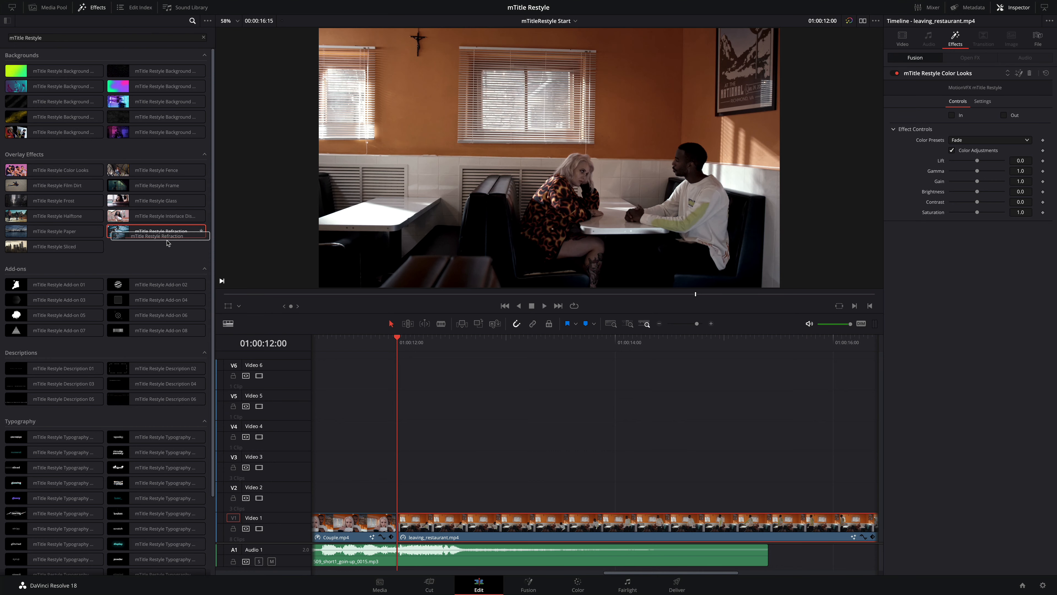
# - Apply the Refraction overlay set to XY, X Offset -0.5 and X Refraction about -0.086
pyautogui.doubleClick(159, 231)
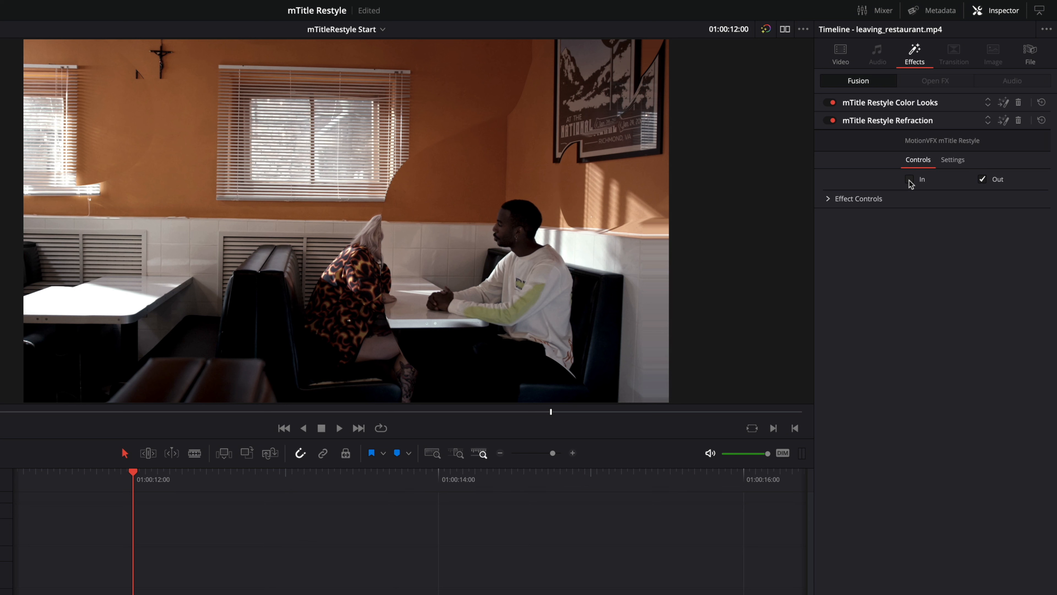
pyautogui.click(827, 198)
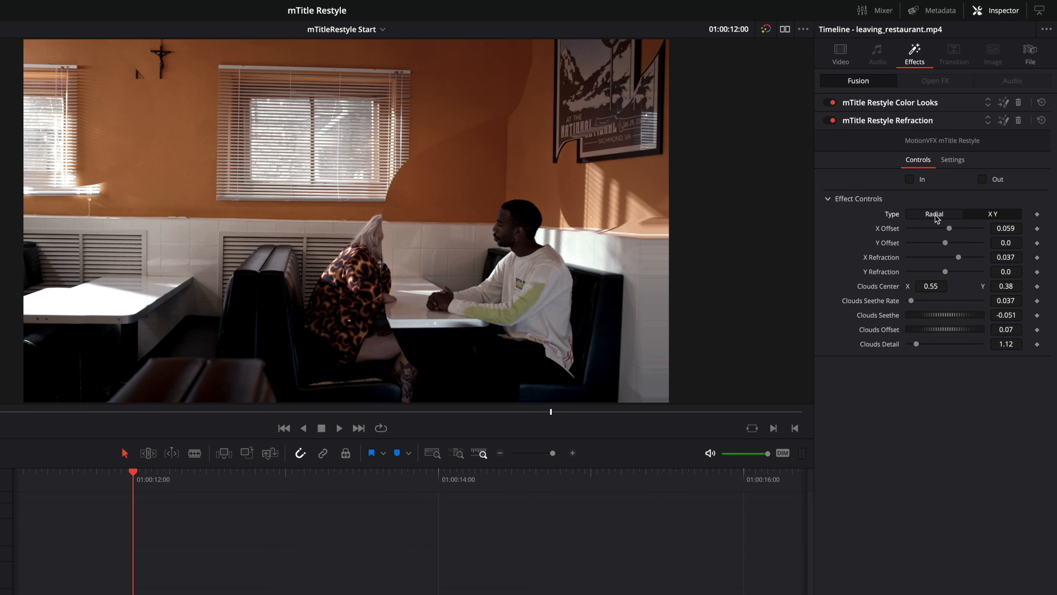
pyautogui.moveTo(980, 232)
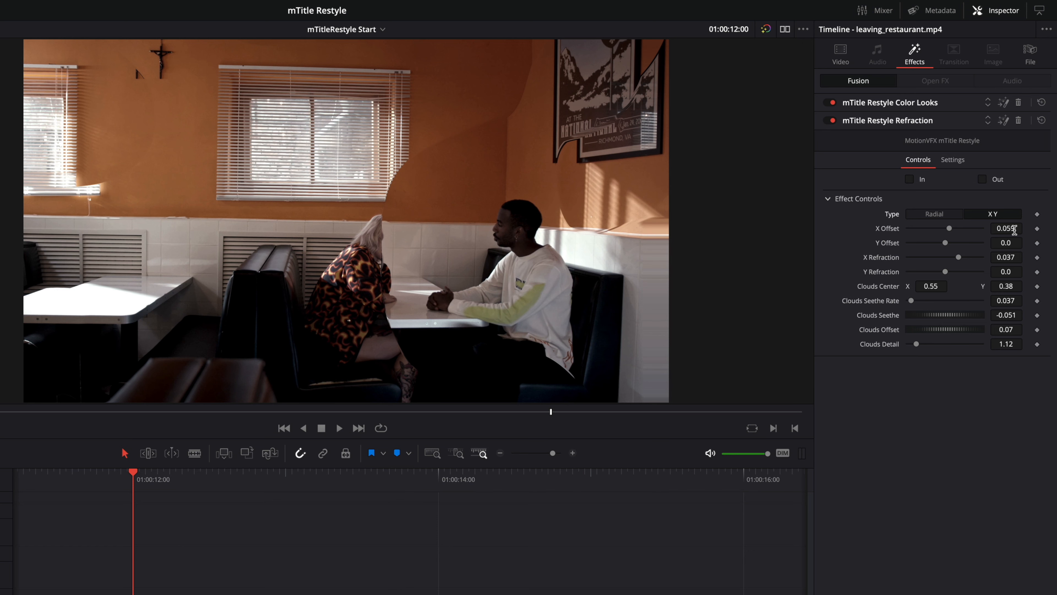
pyautogui.moveTo(951, 228); pyautogui.dragTo(908, 228)
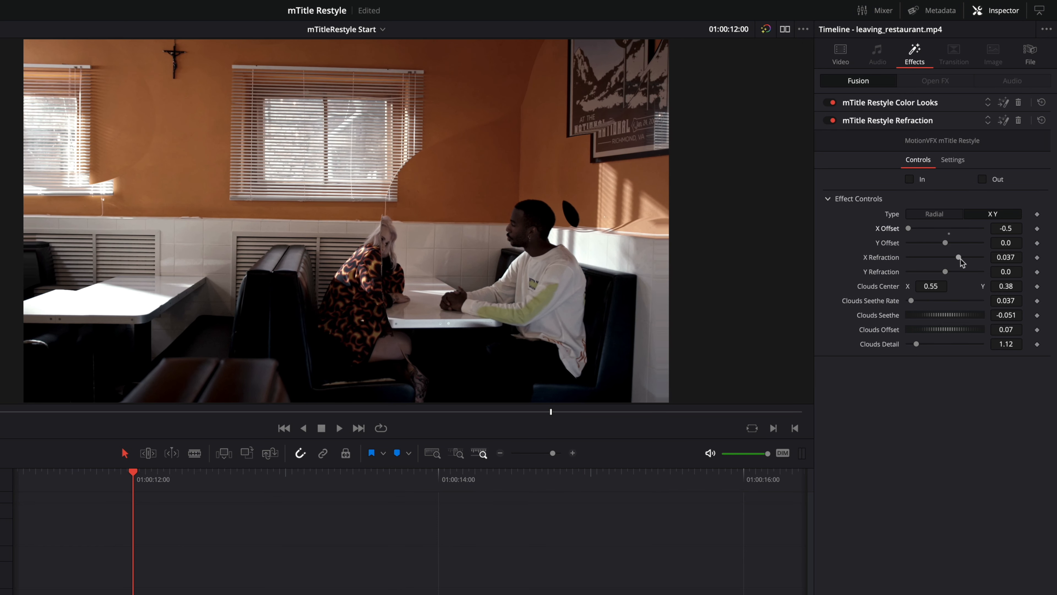
pyautogui.moveTo(957, 257); pyautogui.dragTo(918, 257)
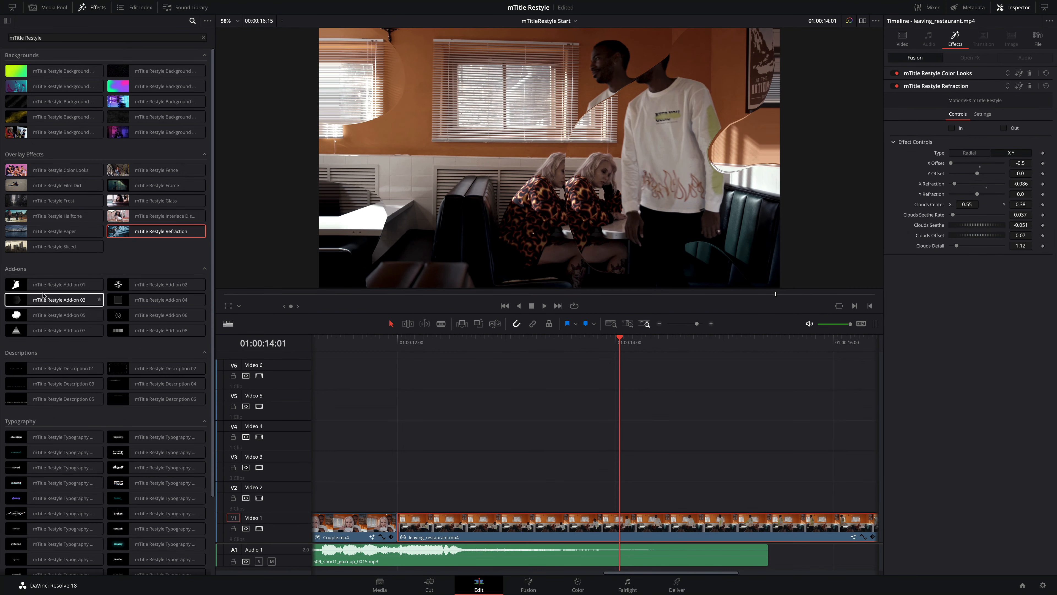
# - Place Add-on 01 on Video 2 with Position X 0.403
pyautogui.click(54, 285)
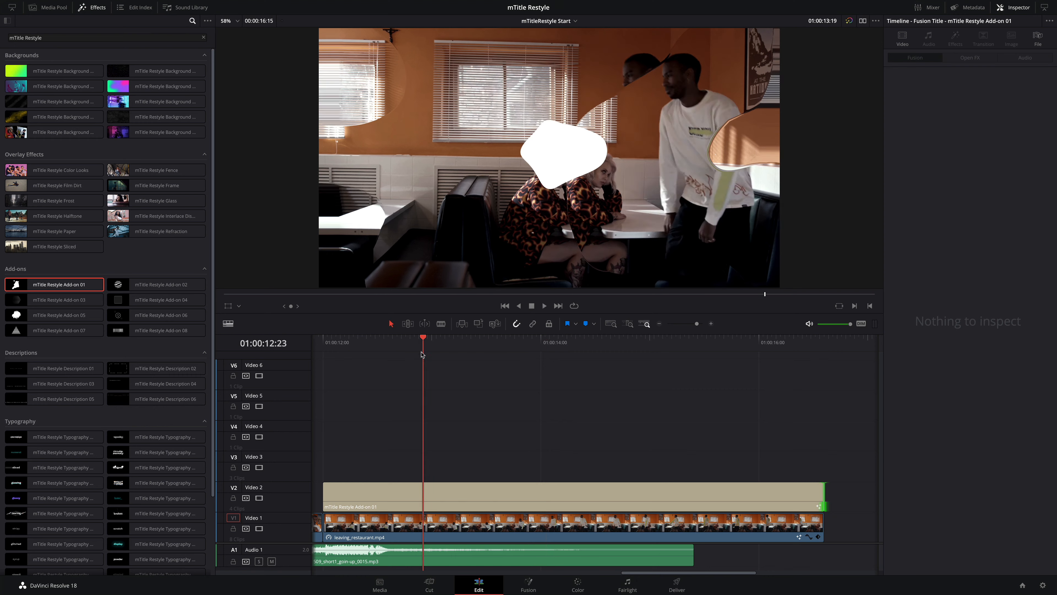
pyautogui.click(391, 496)
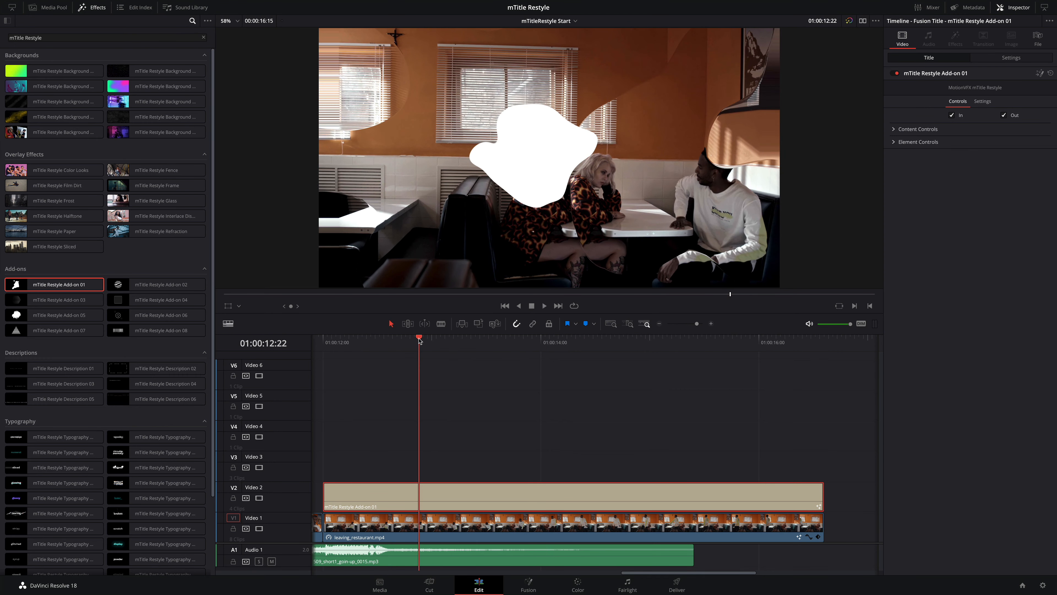
pyautogui.click(916, 129)
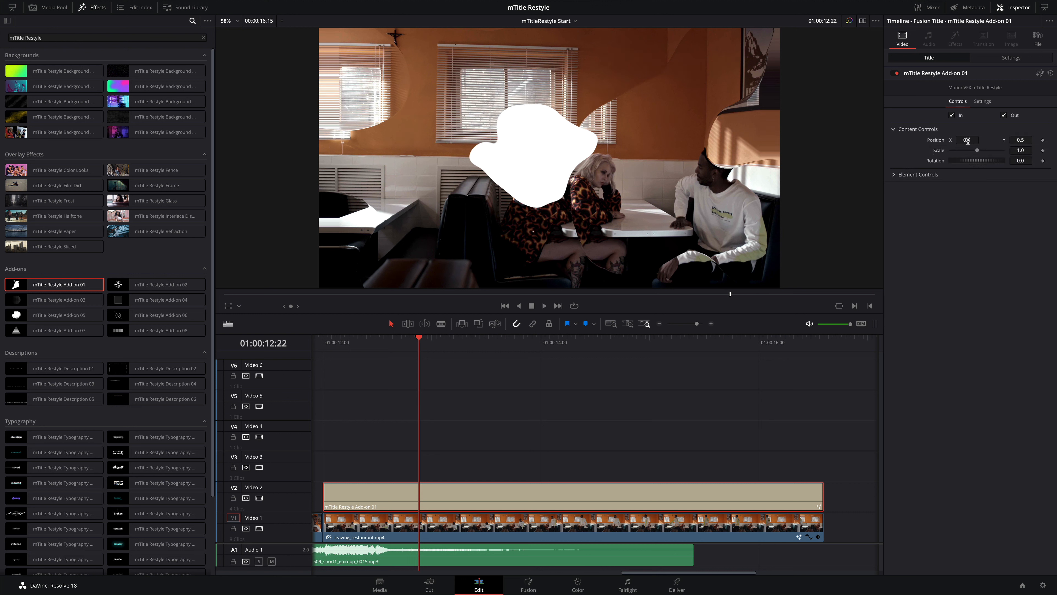
pyautogui.write('0.403')
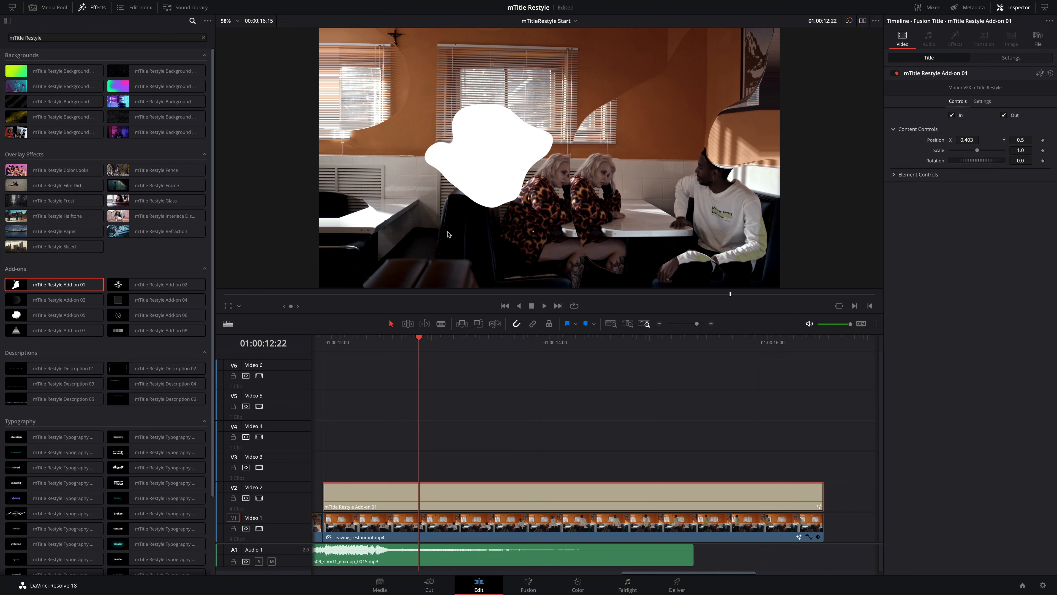
# - Tweak the shape's Scale and Detail in Element Controls for rougher edges
pyautogui.click(238, 307)
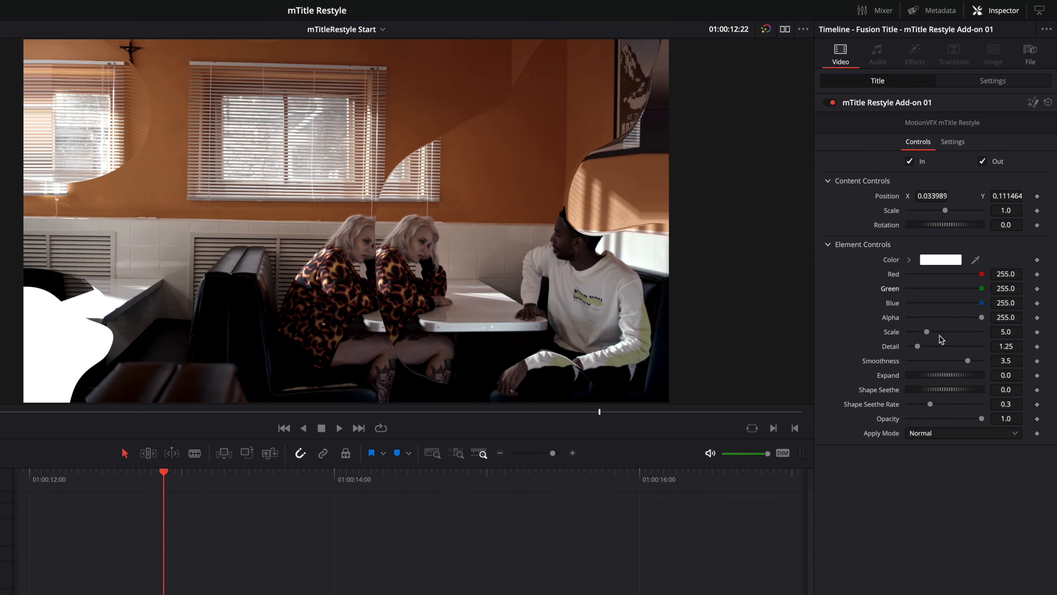
pyautogui.moveTo(926, 331); pyautogui.dragTo(918, 331)
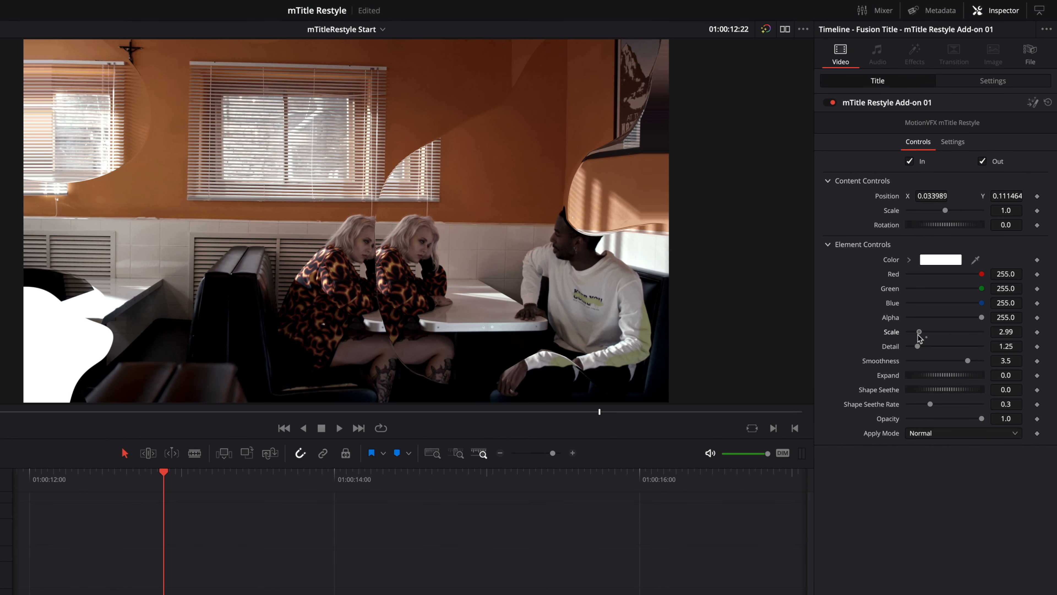
pyautogui.moveTo(918, 331); pyautogui.dragTo(928, 331)
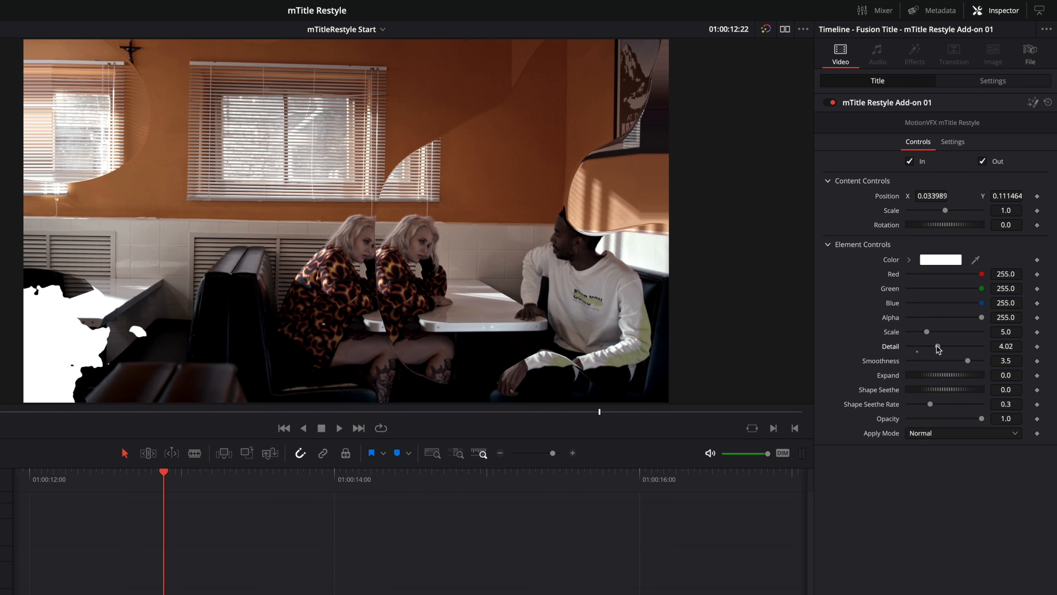
pyautogui.click(828, 181)
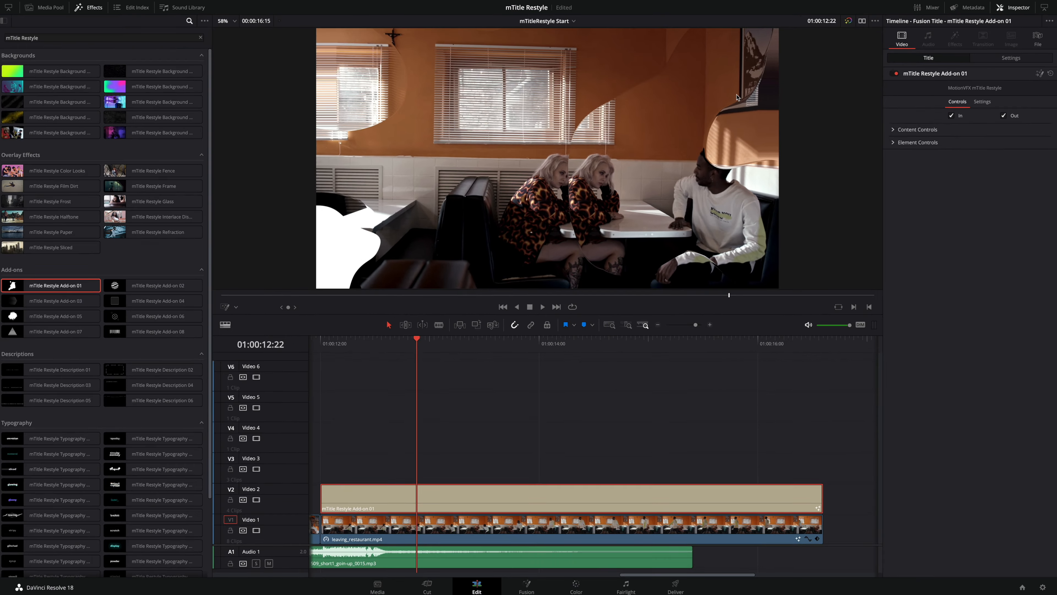
pyautogui.scroll(-3)
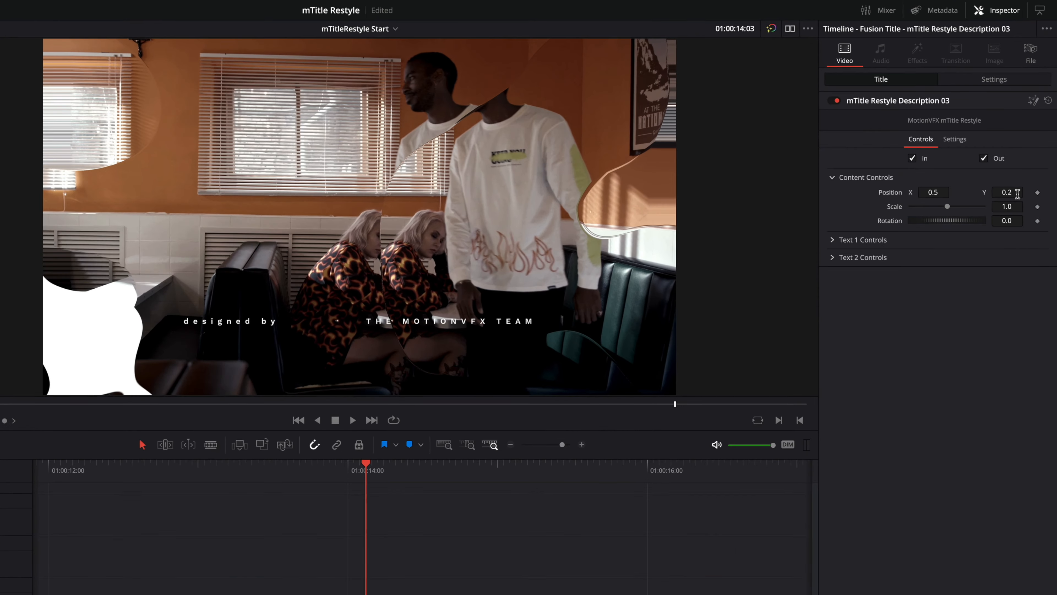
# - Lower the Description 03 credit's Position Y to 0.075, then preview Typography 12
pyautogui.write('0.136')
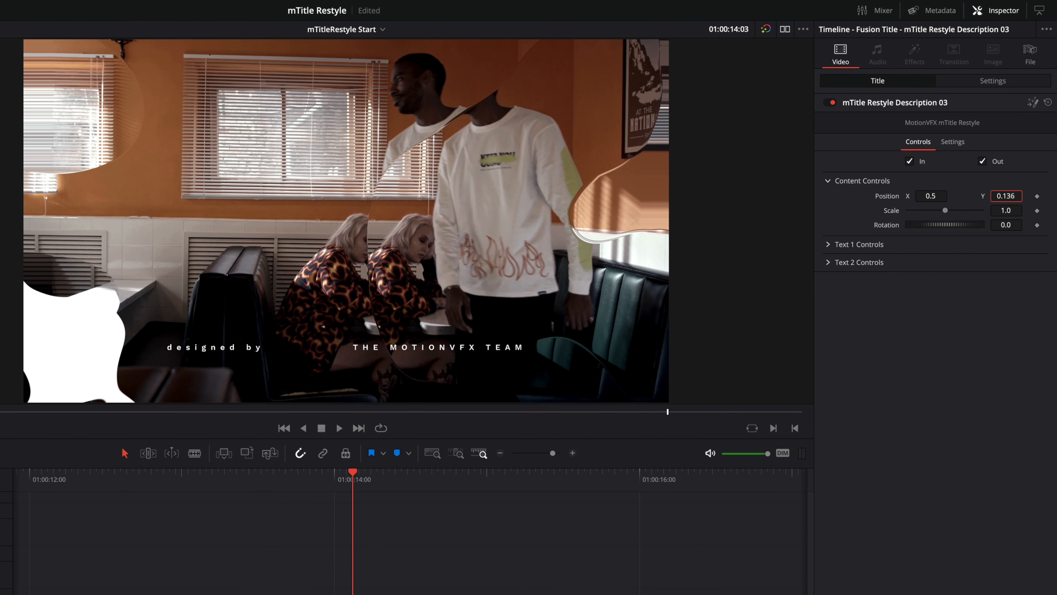
pyautogui.write('0.075')
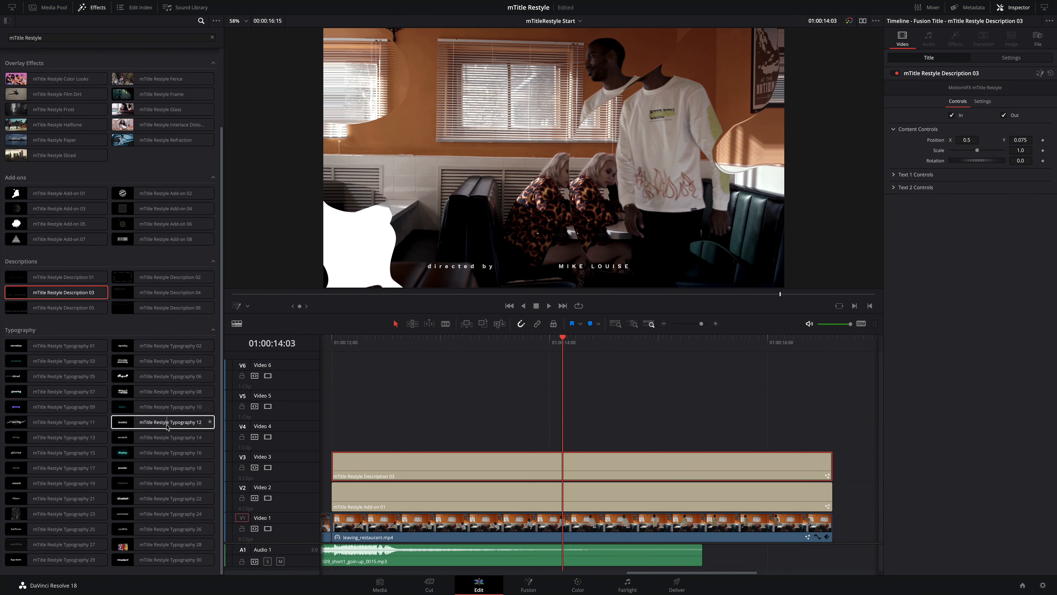
pyautogui.click(56, 345)
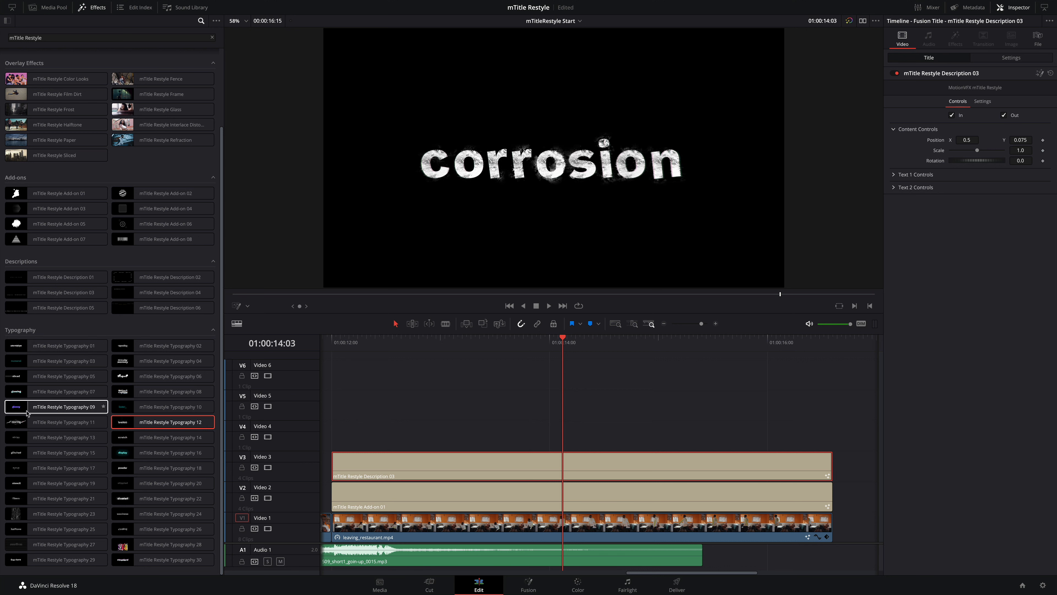
# - Add Typography 12 reading 'Fragile', reduce its scale and set the Displace Scale texture amount
pyautogui.click(61, 421)
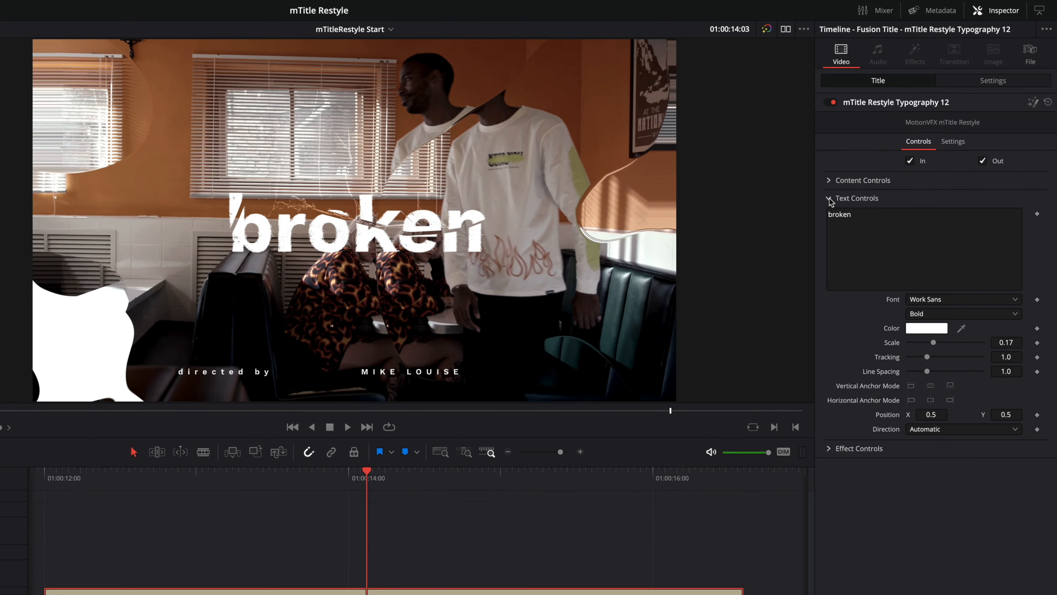
pyautogui.write('Fragile')
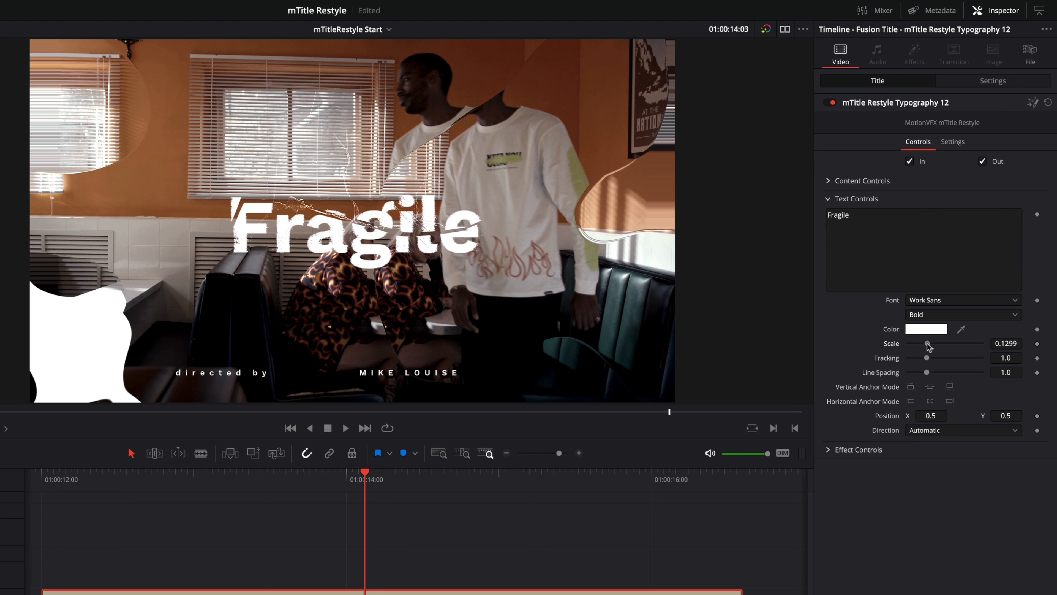
pyautogui.click(828, 199)
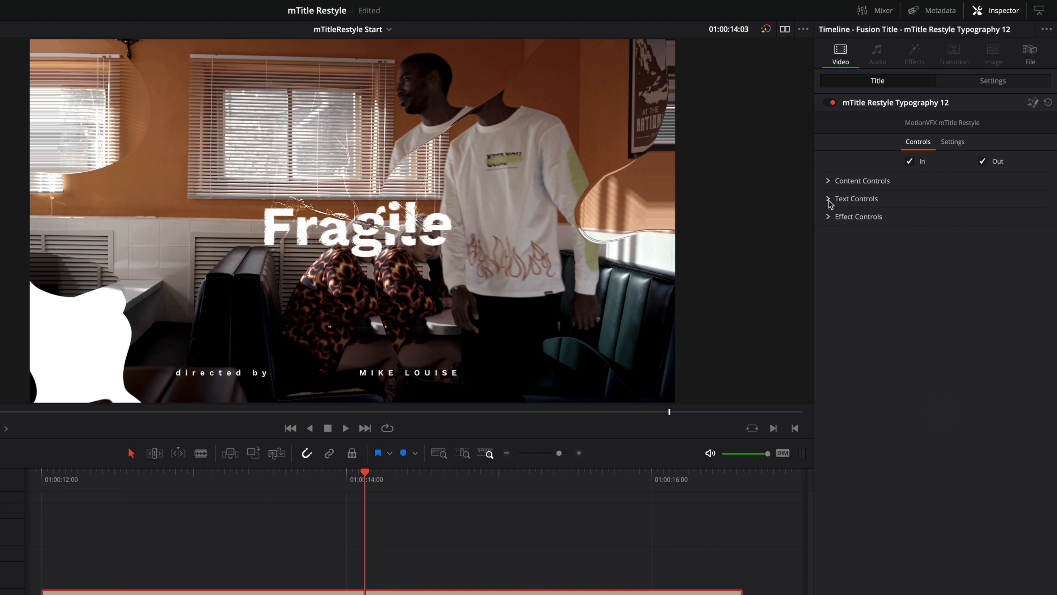
pyautogui.click(859, 217)
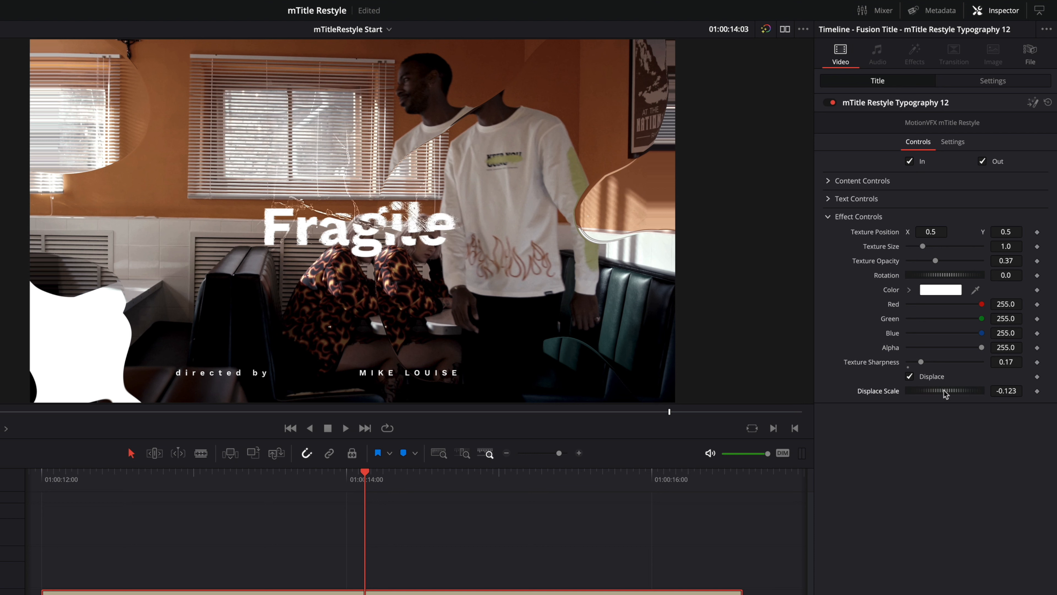
pyautogui.click(828, 216)
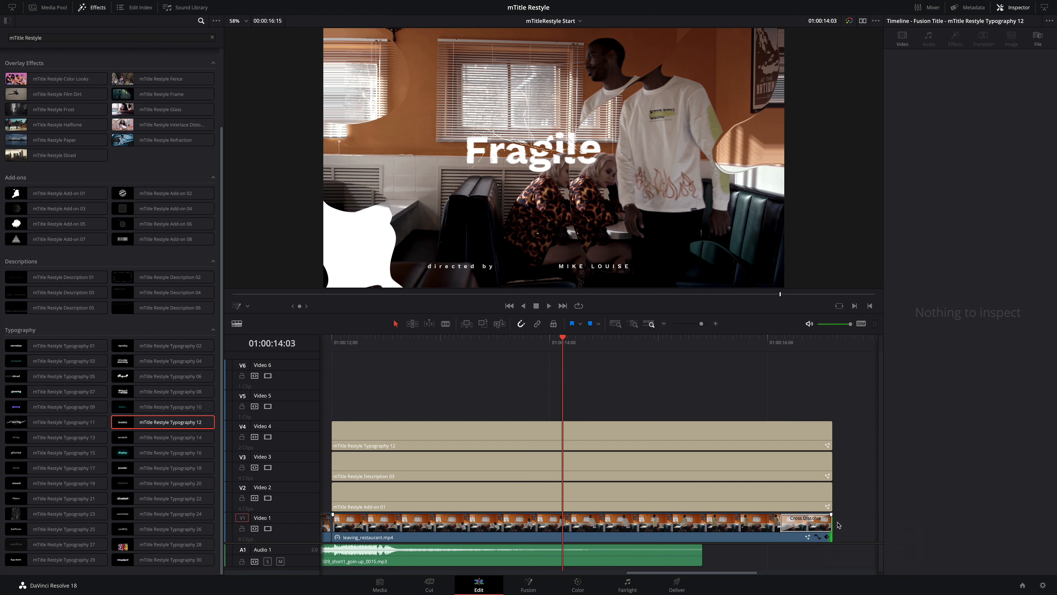
# - Add Cross Dissolves to the ends of the Video 1-3 clips and jump to the end to check the fades
pyautogui.click(580, 467)
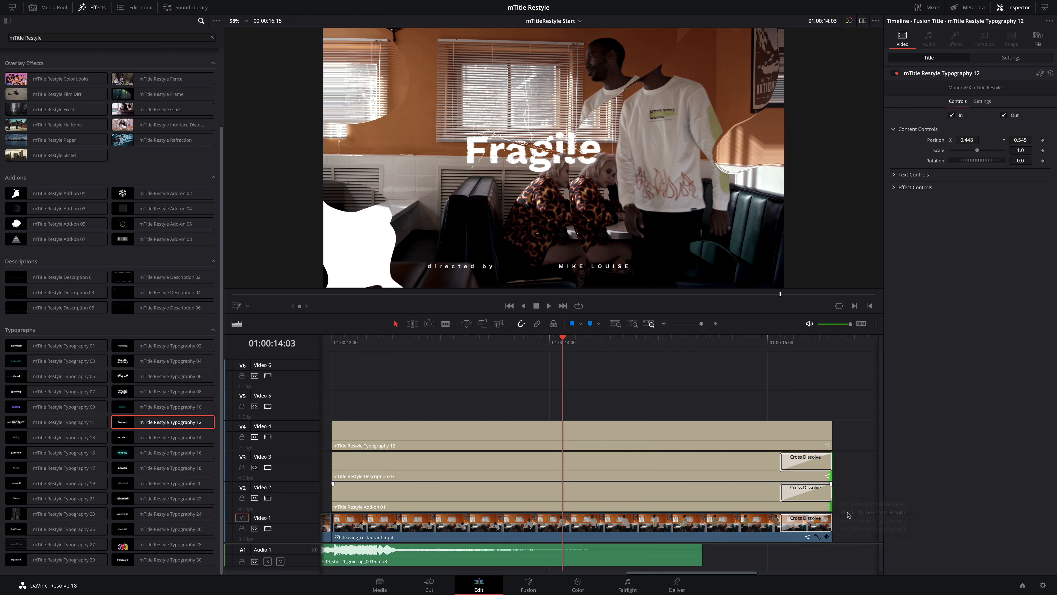
pyautogui.click(801, 342)
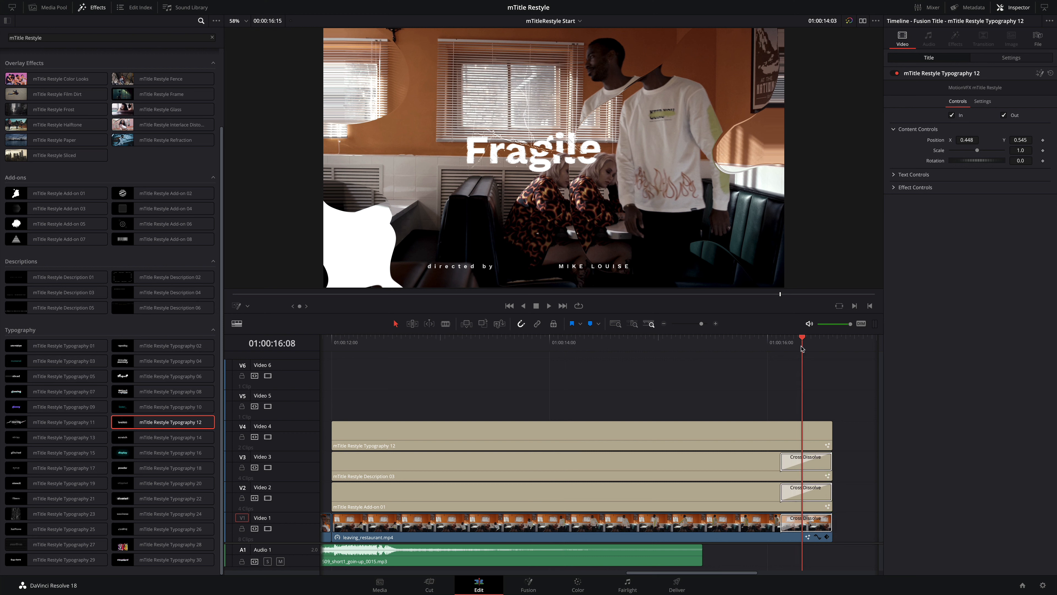